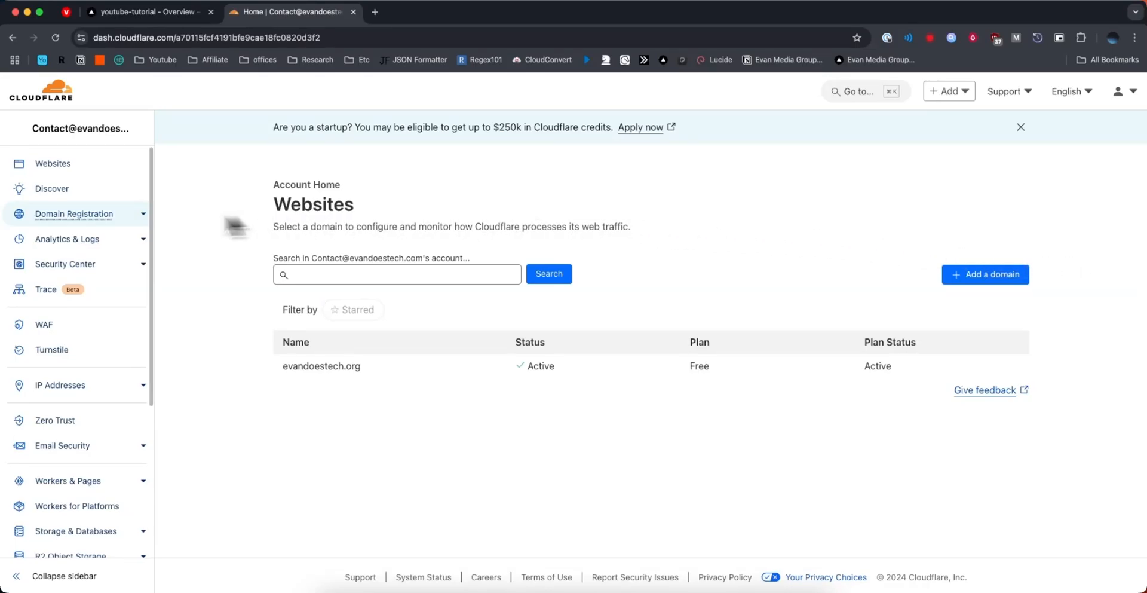
- Show the Manage Domains list where evandoestech.org appears as active
click(72, 213)
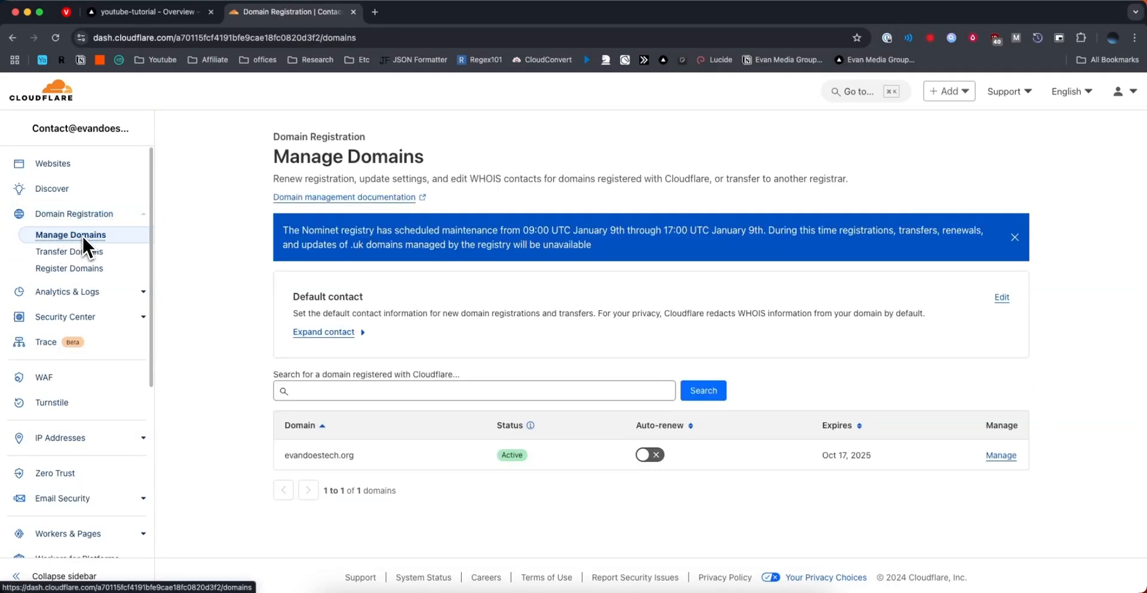
mouse_move(784, 472)
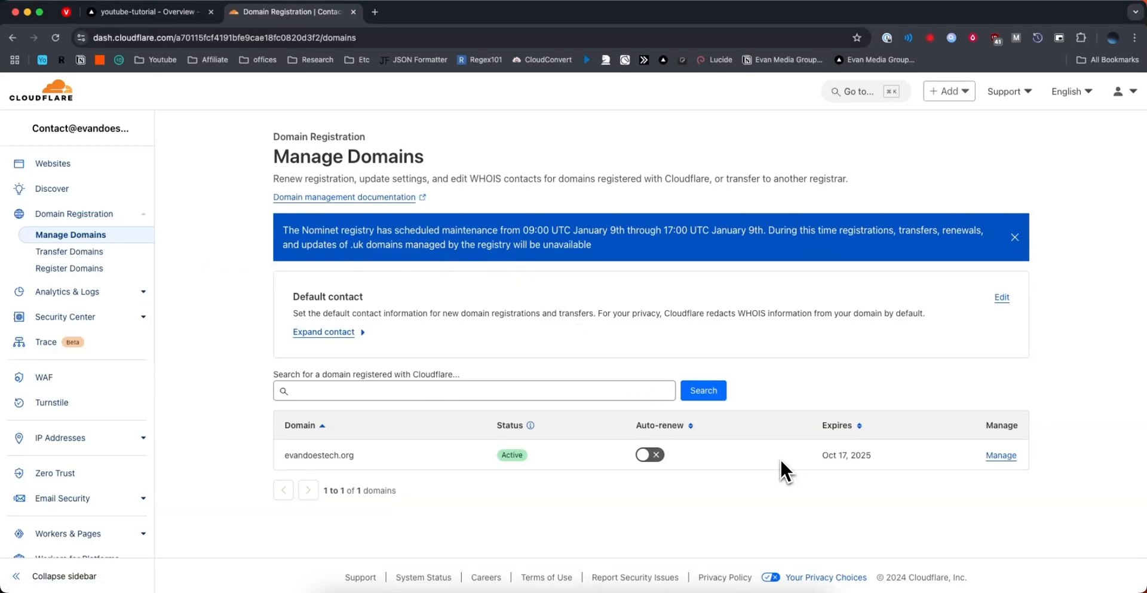
mouse_move(370, 464)
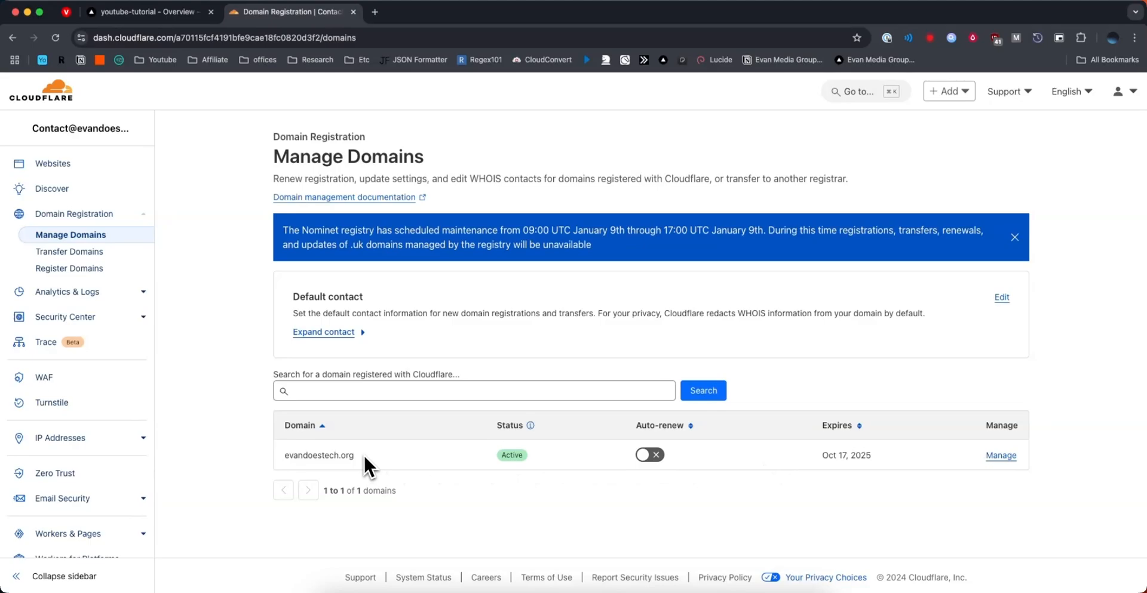
mouse_move(754, 451)
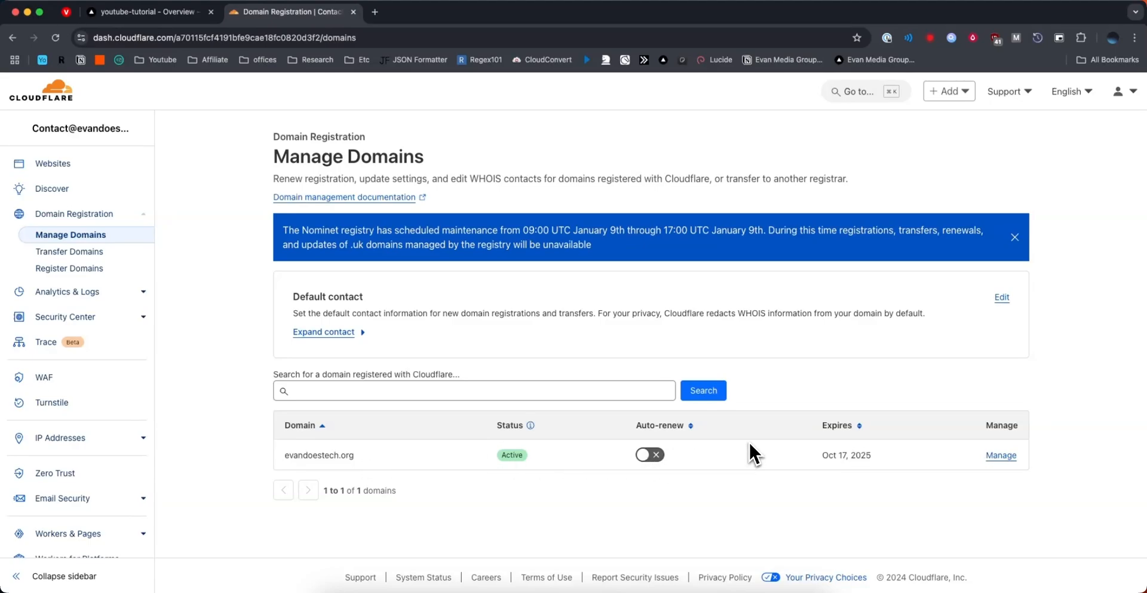
mouse_move(1001, 454)
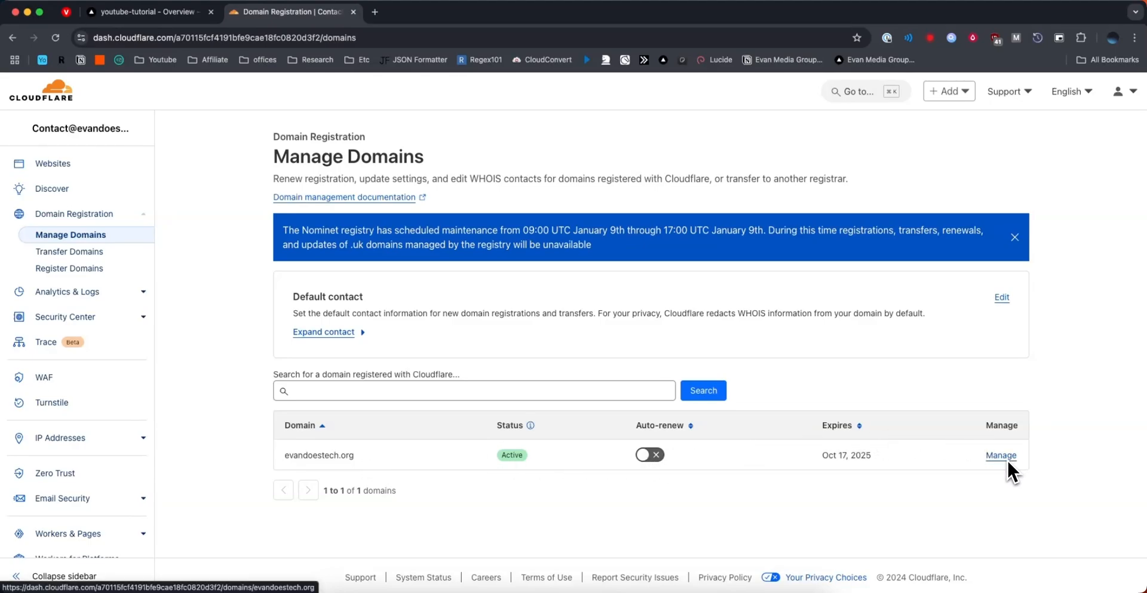
- Go to evandoestech.org's DNS records, currently just the two Cloudflare nameservers
click(1001, 454)
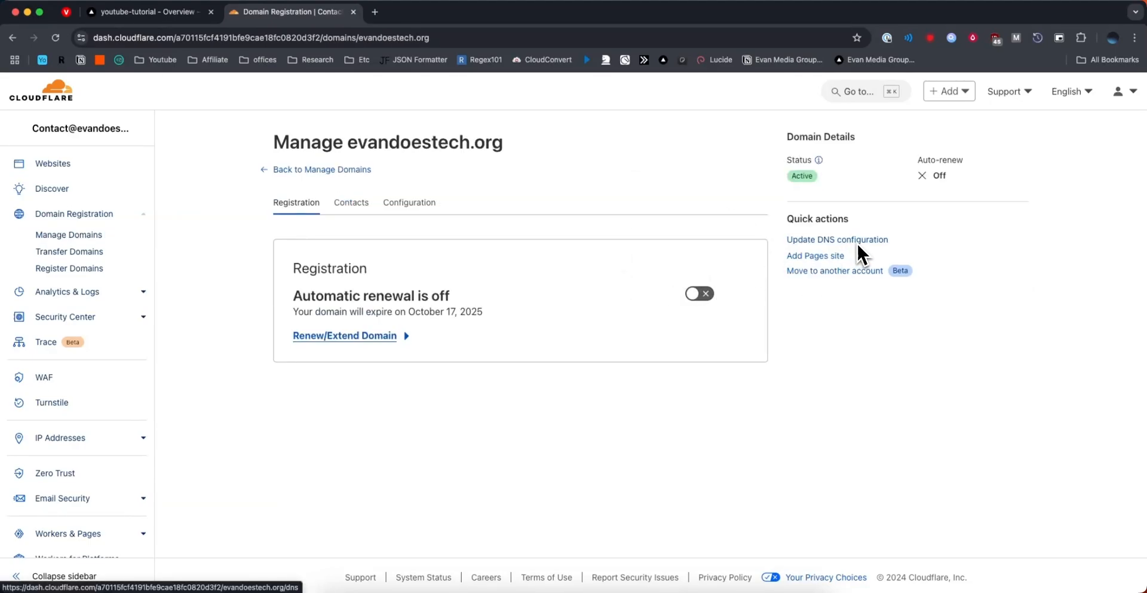
click(837, 239)
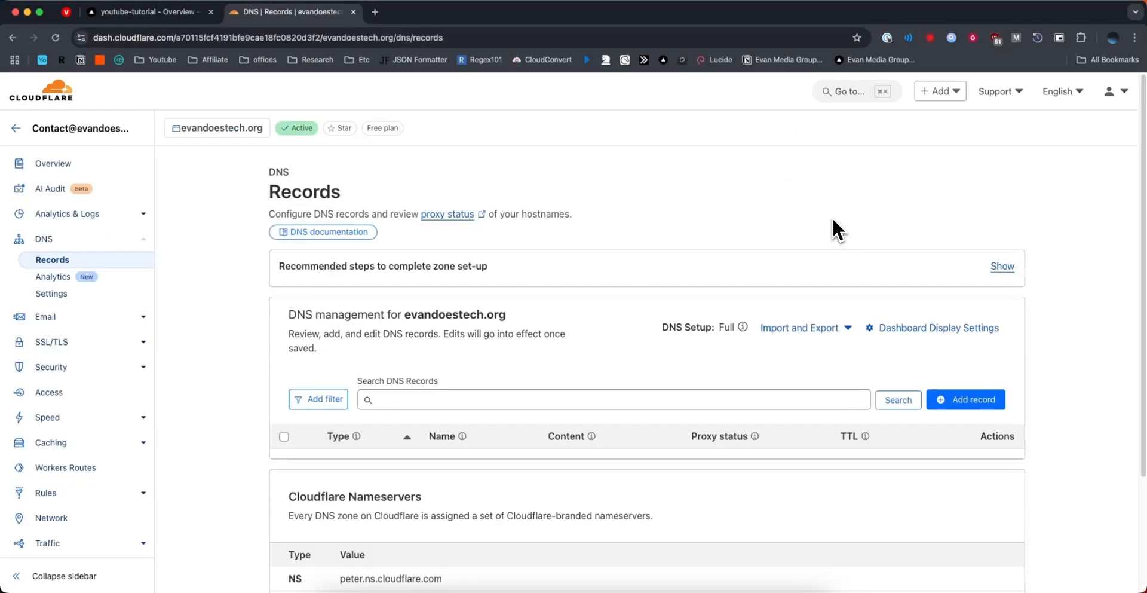
mouse_move(213, 460)
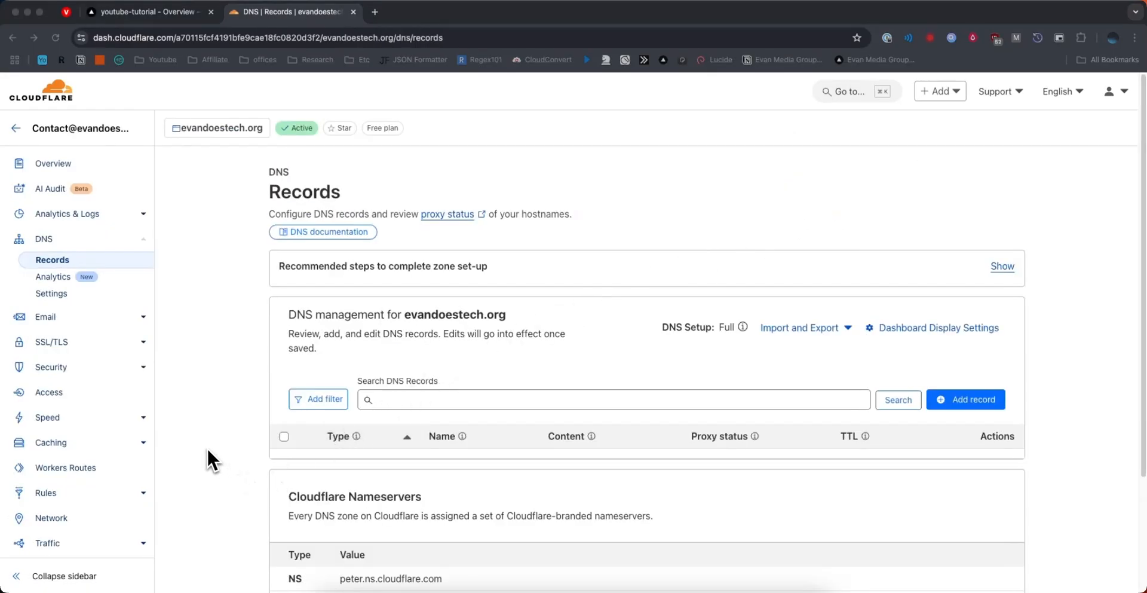
scroll(down, 3)
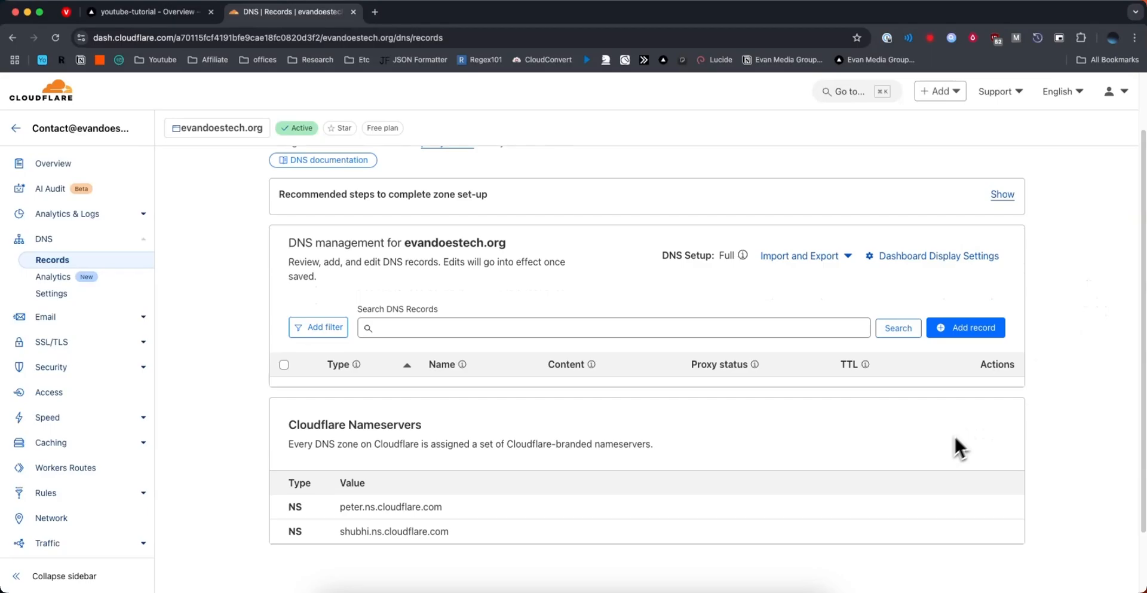
mouse_move(988, 447)
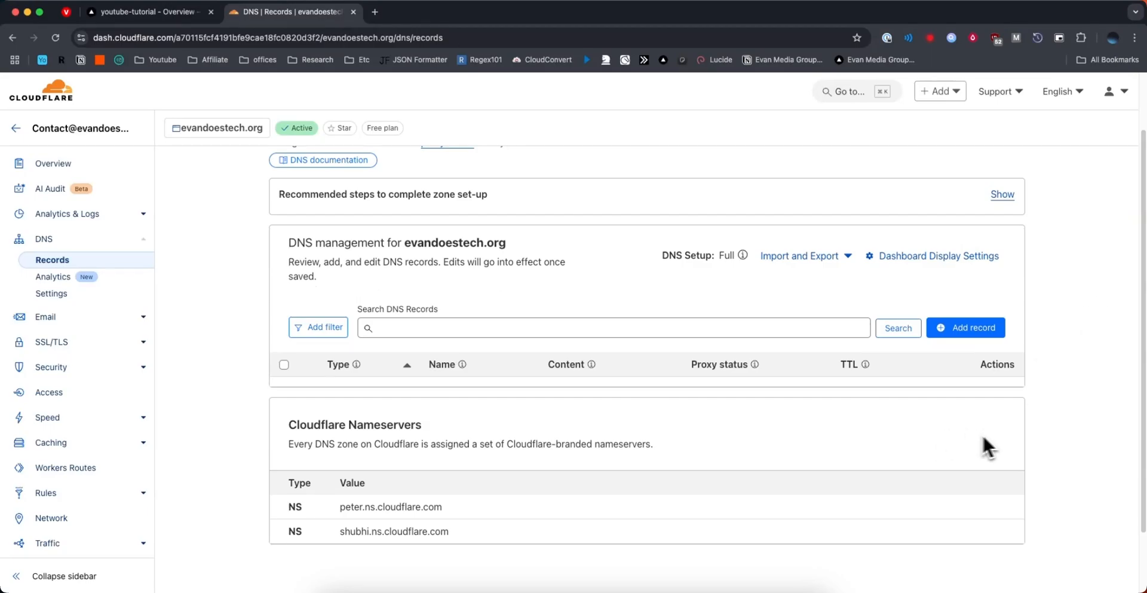
mouse_move(1004, 452)
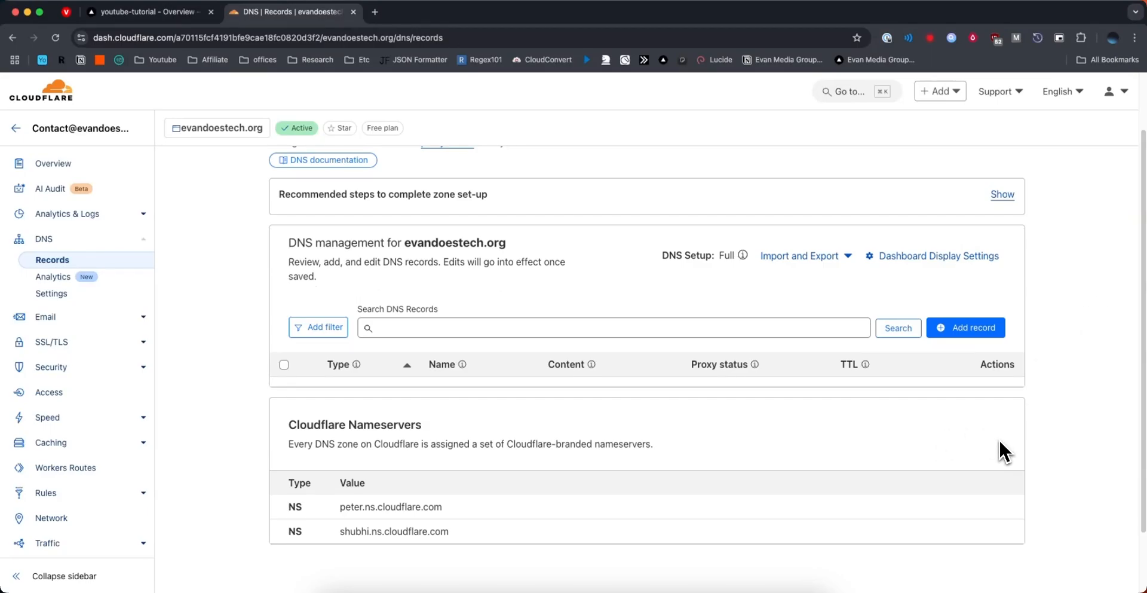
- In the youtube-tutorial project's Domains settings, enter evandoestech.org as a new domain
click(142, 12)
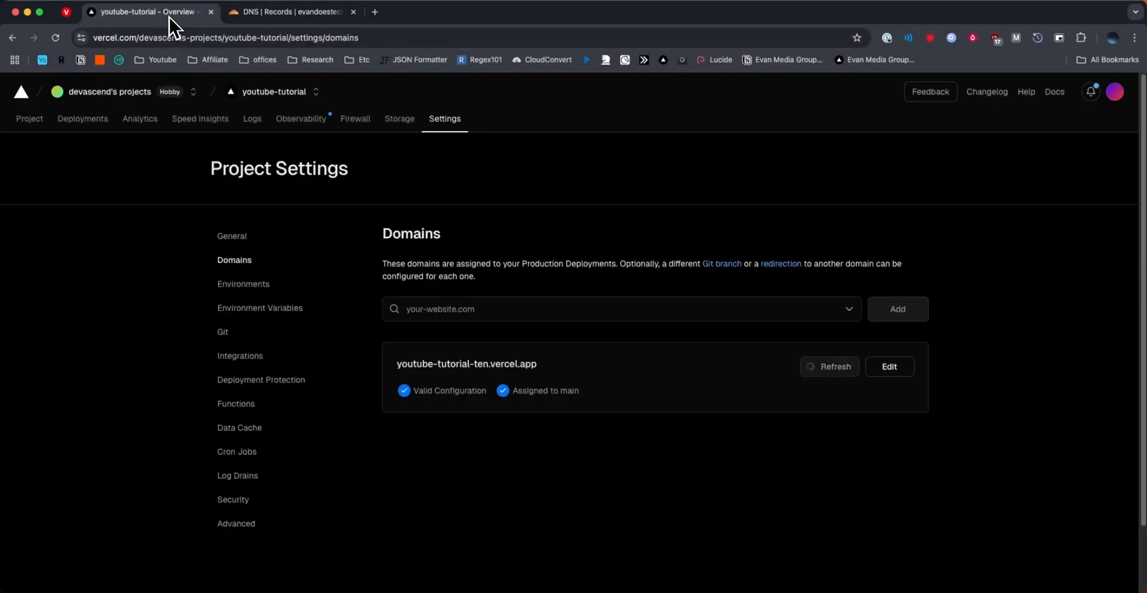
click(29, 119)
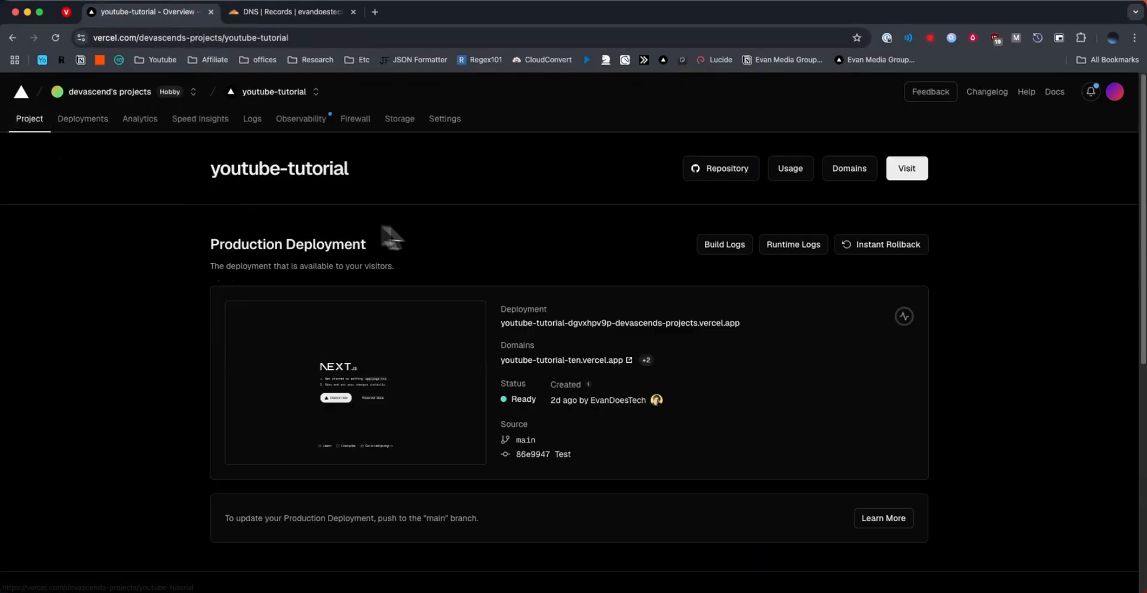
mouse_move(559, 289)
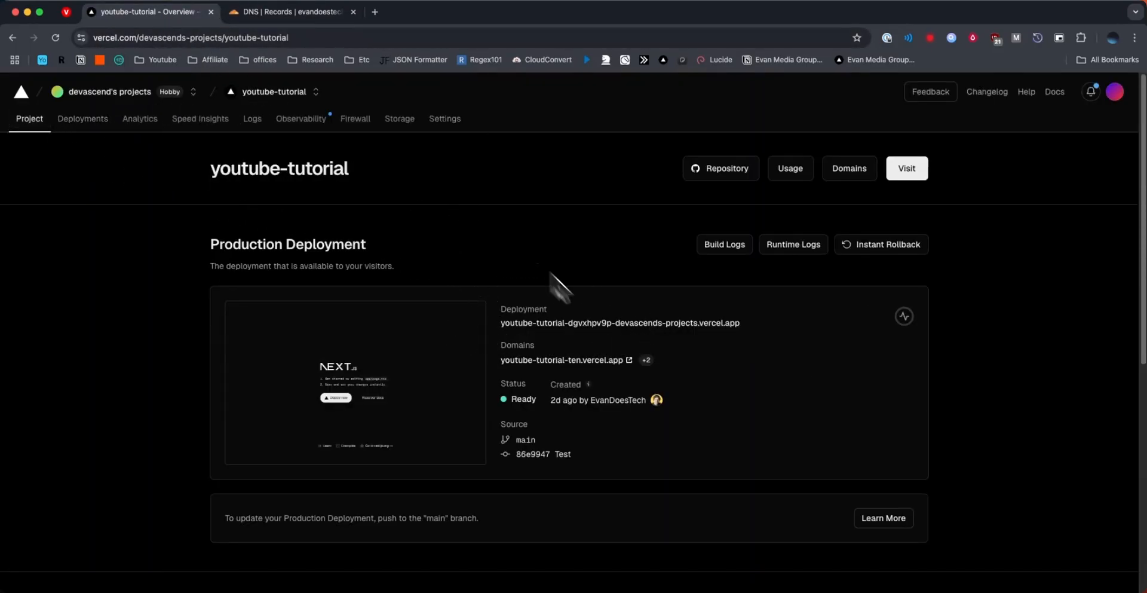
mouse_move(445, 118)
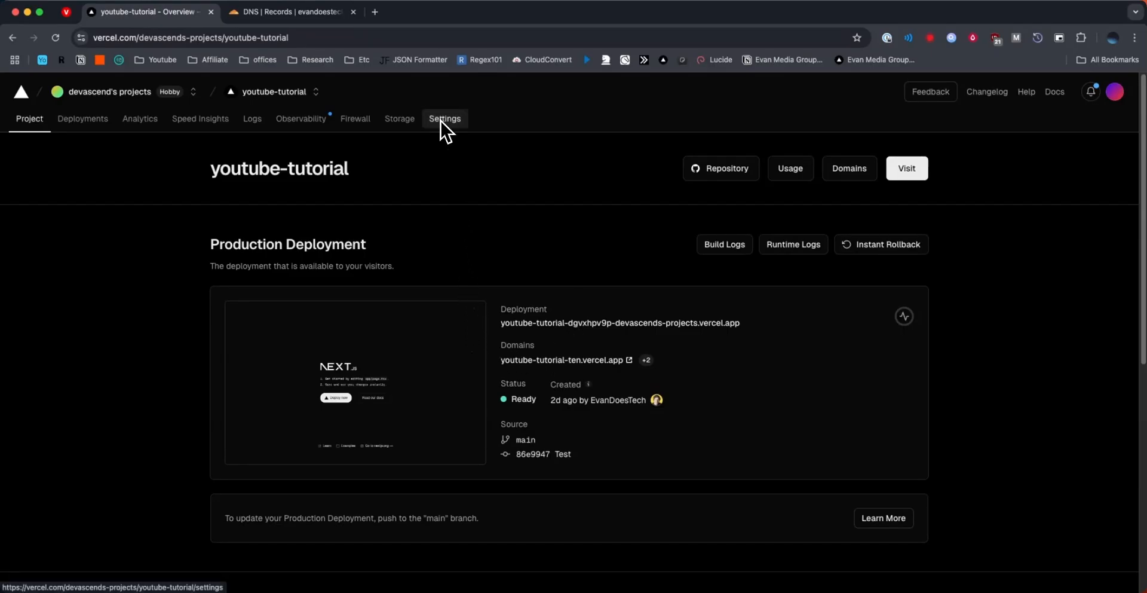
click(444, 119)
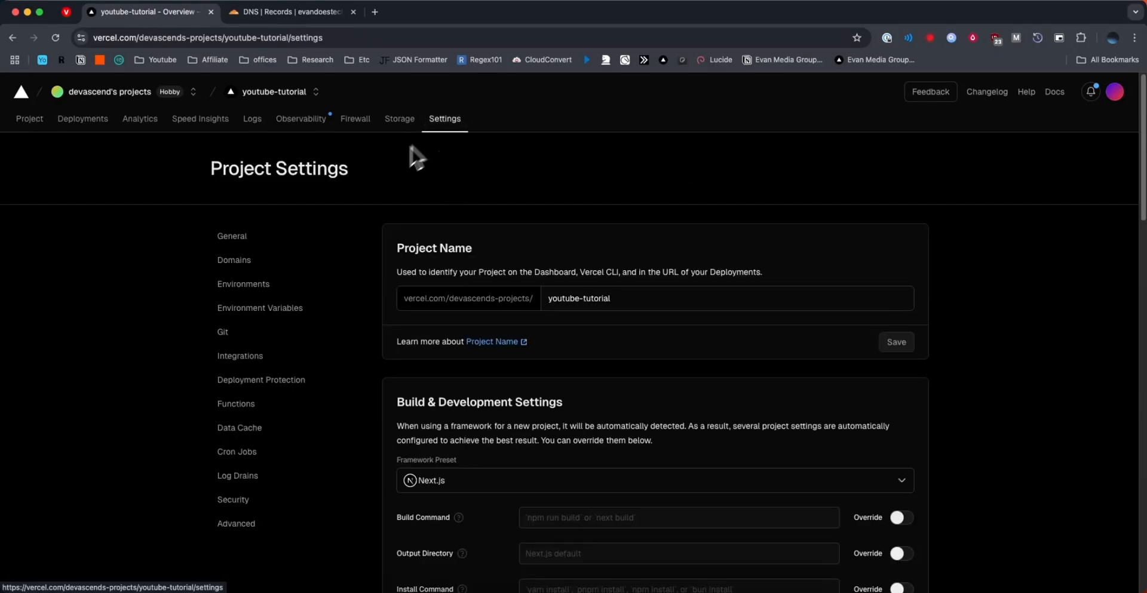
mouse_move(233, 259)
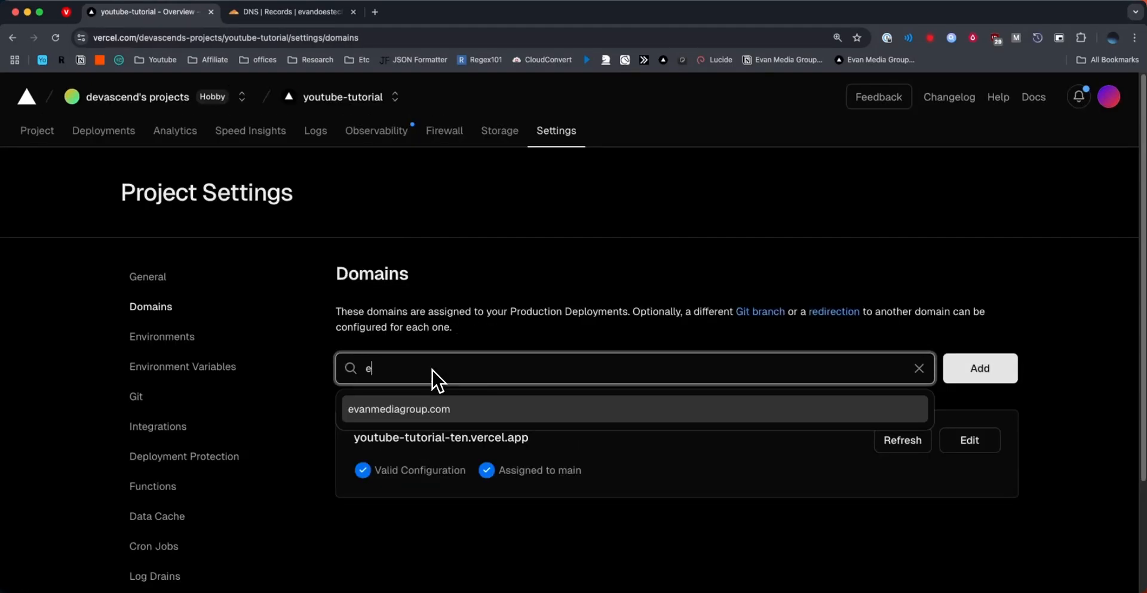
text(vandoeste)
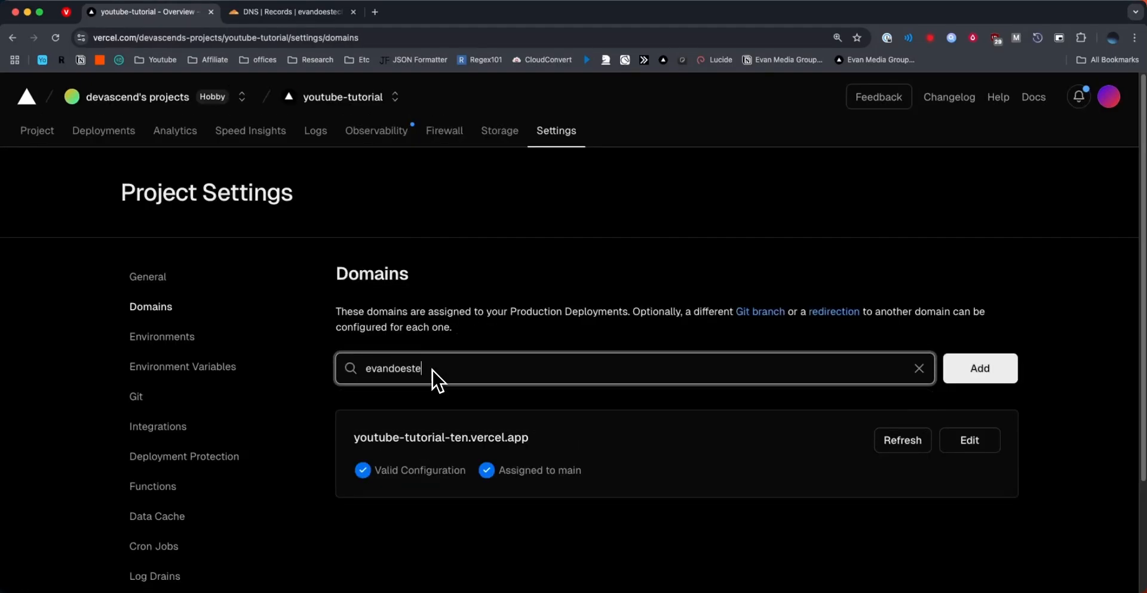
text(ch.org)
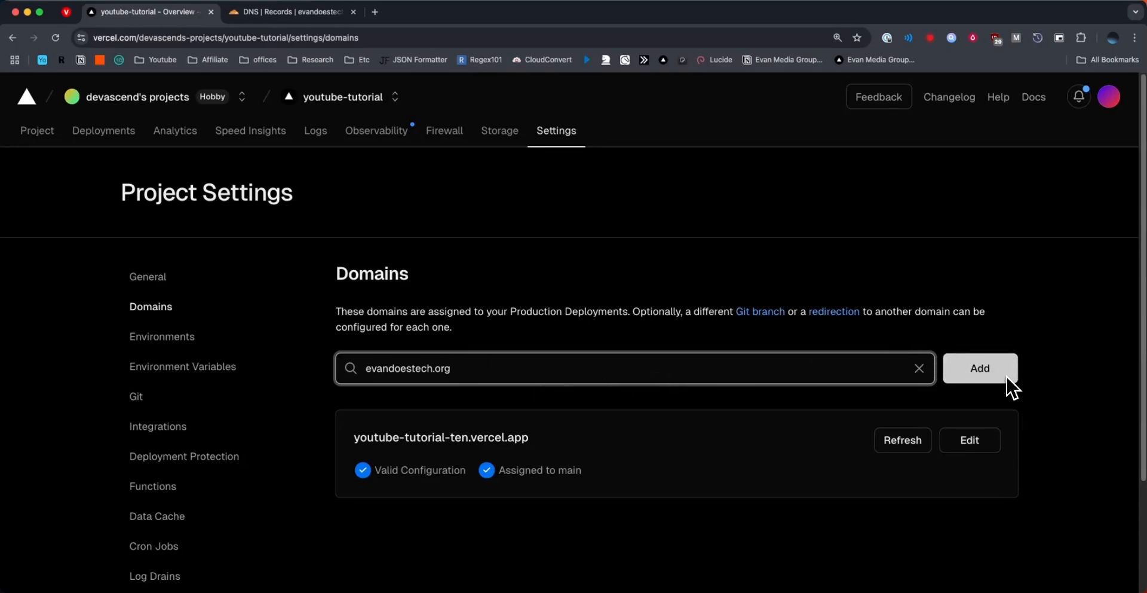
- Add evandoestech.org with the recommended www redirect and note the required A record 76.76.21.21
click(980, 368)
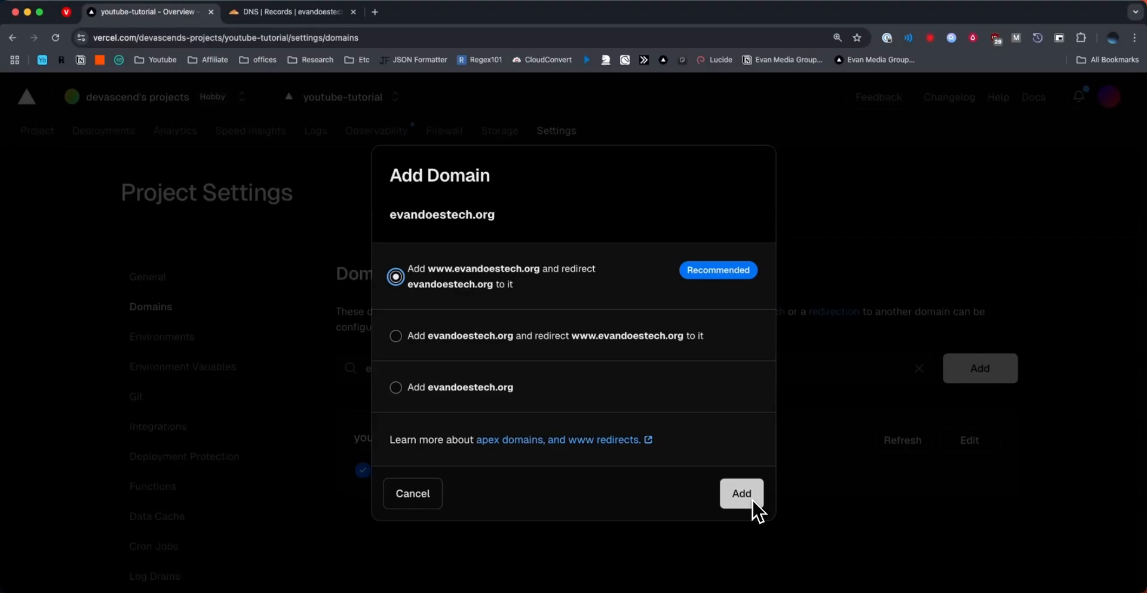
click(741, 493)
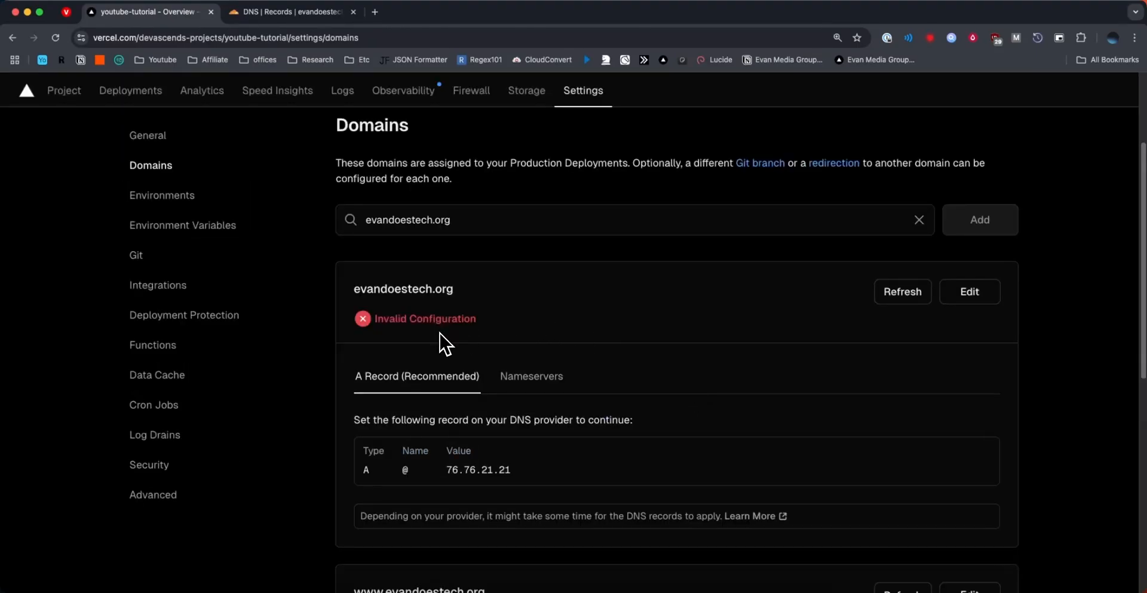
click(902, 291)
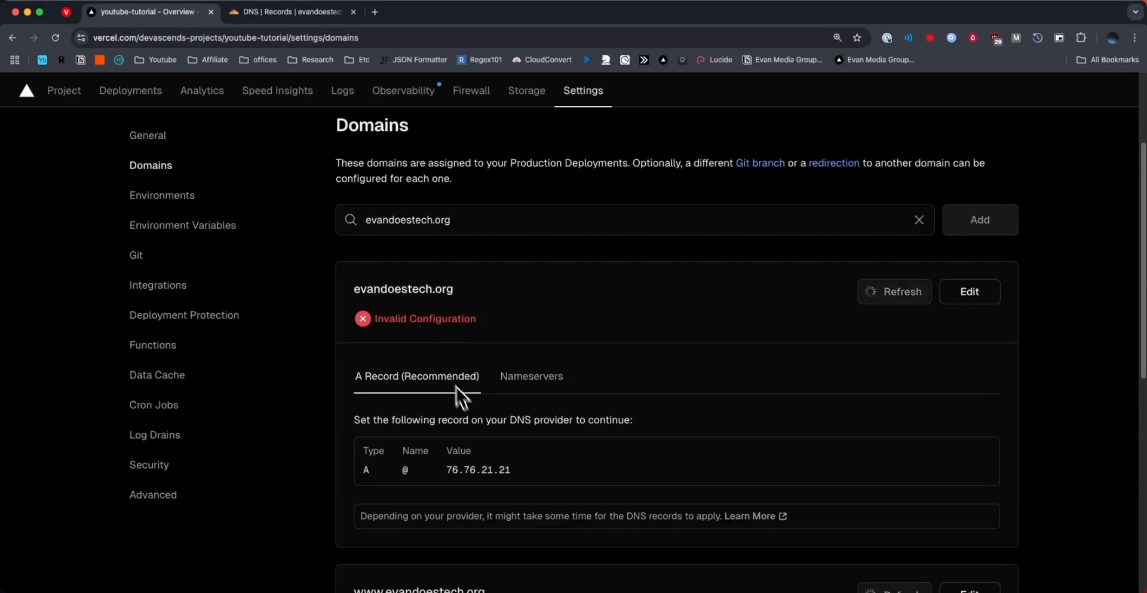
mouse_move(384, 482)
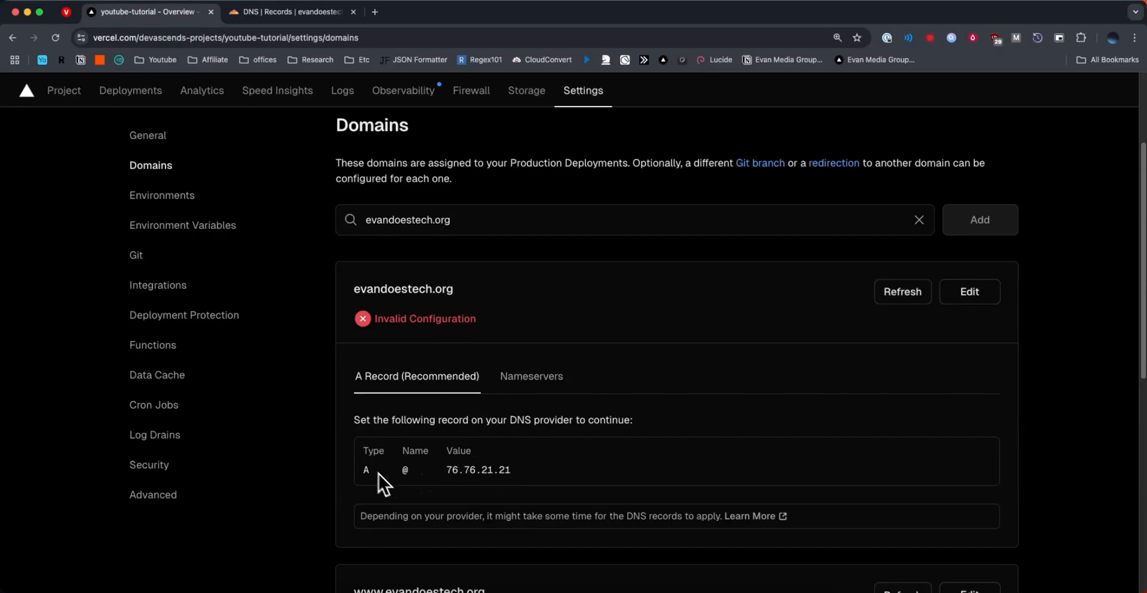
click(292, 12)
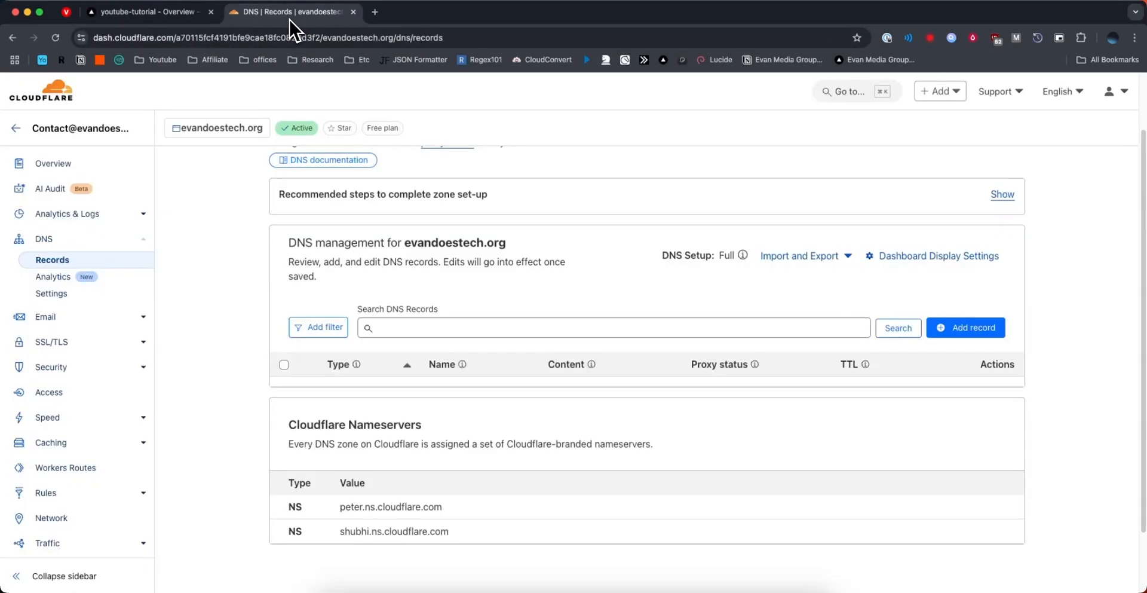
mouse_move(575, 288)
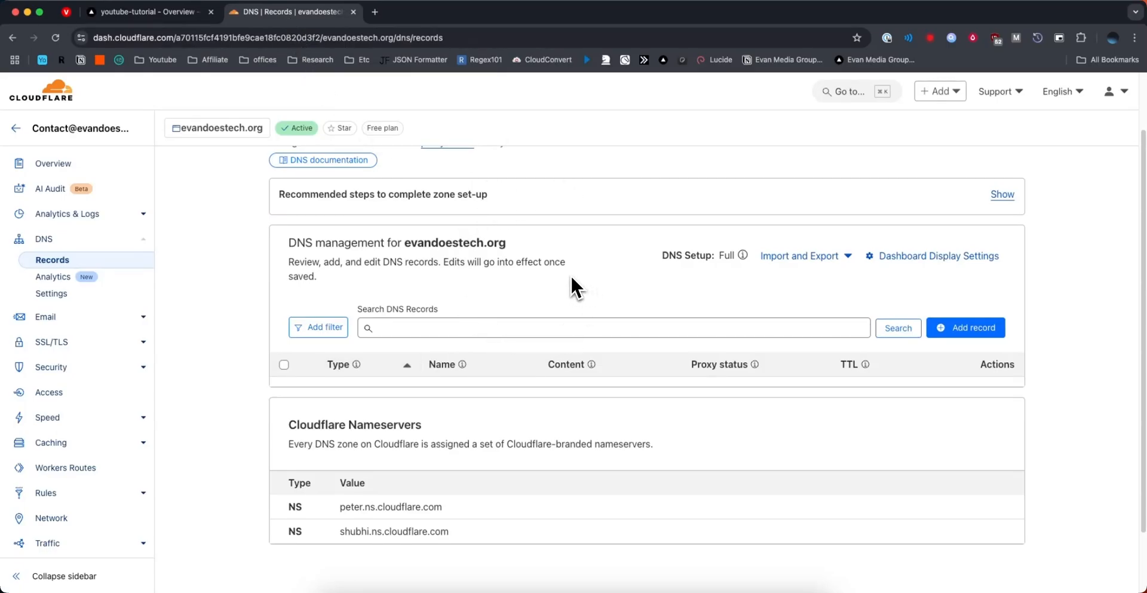
mouse_move(966, 327)
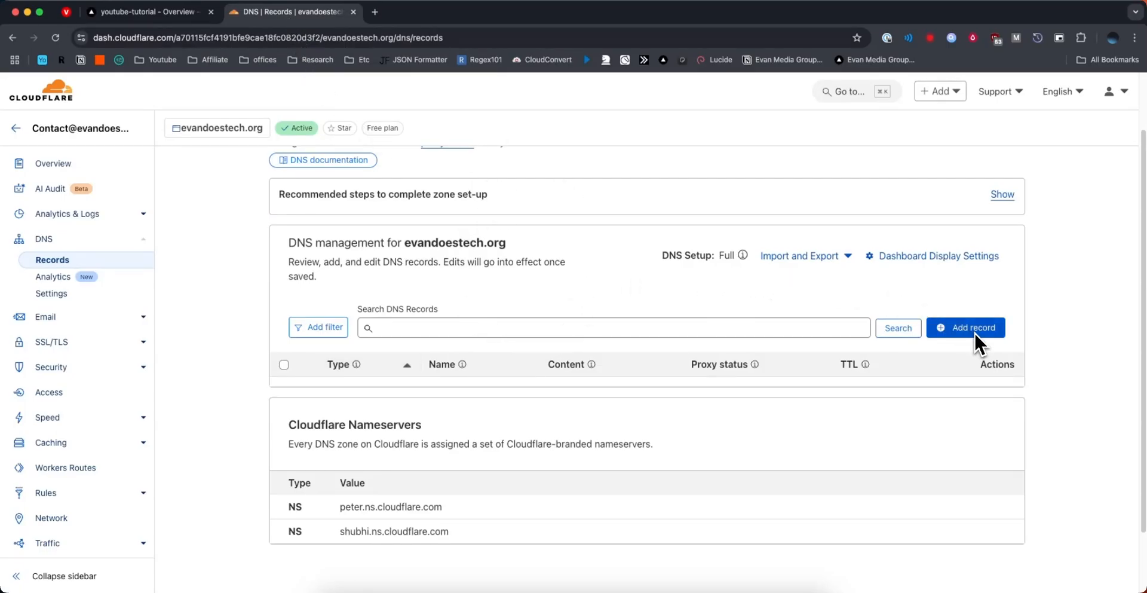
- Create an A record for @ pointing to 76.76.21.21 with proxying off, and save it
click(966, 327)
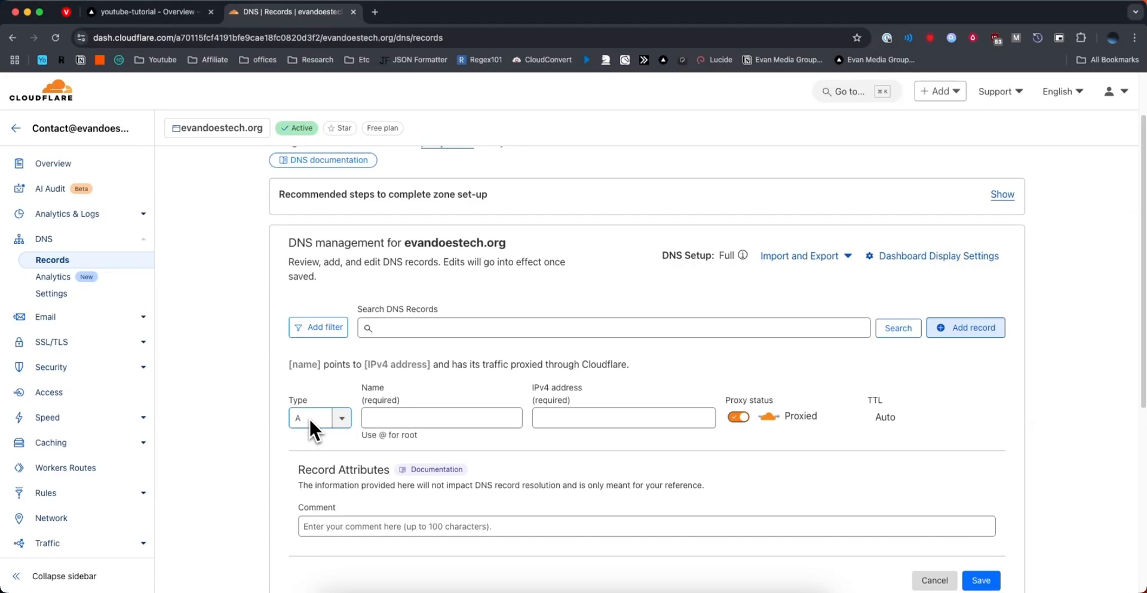
click(142, 12)
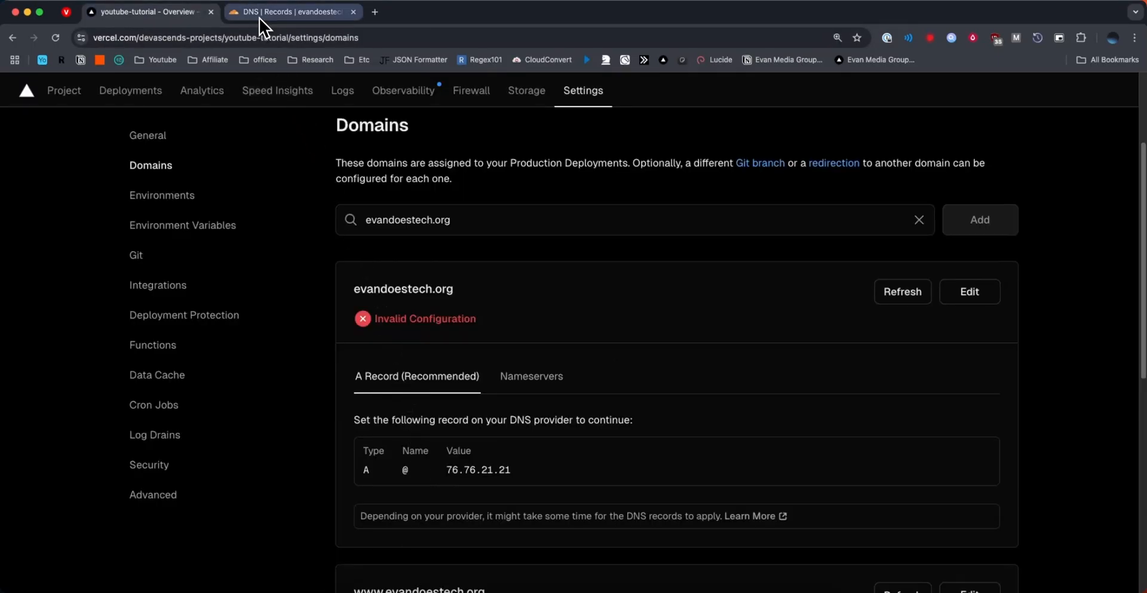
click(289, 12)
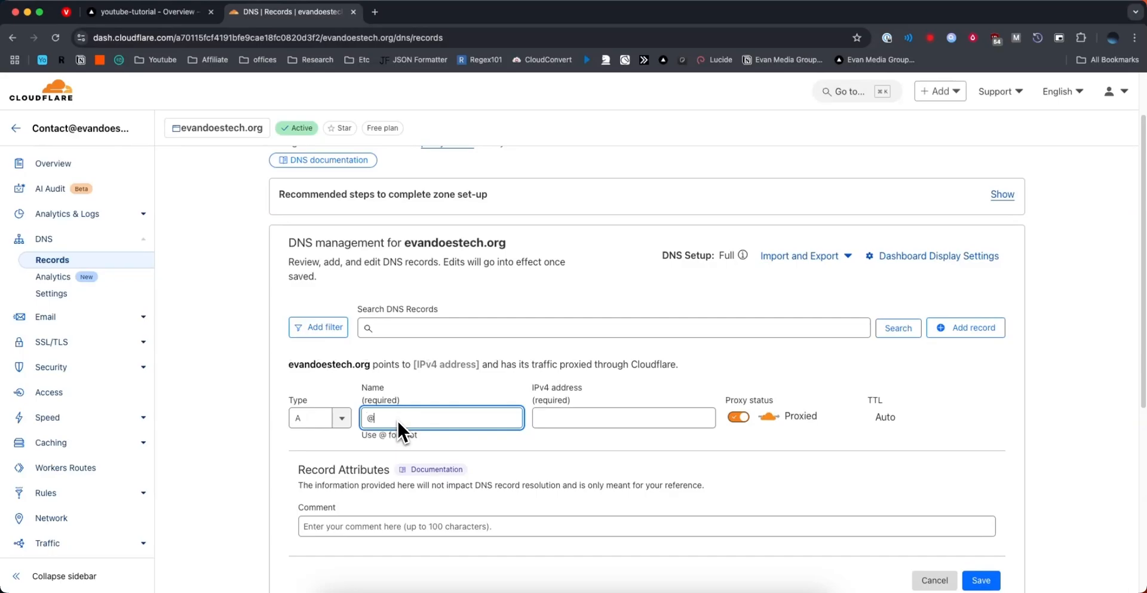
mouse_move(189, 64)
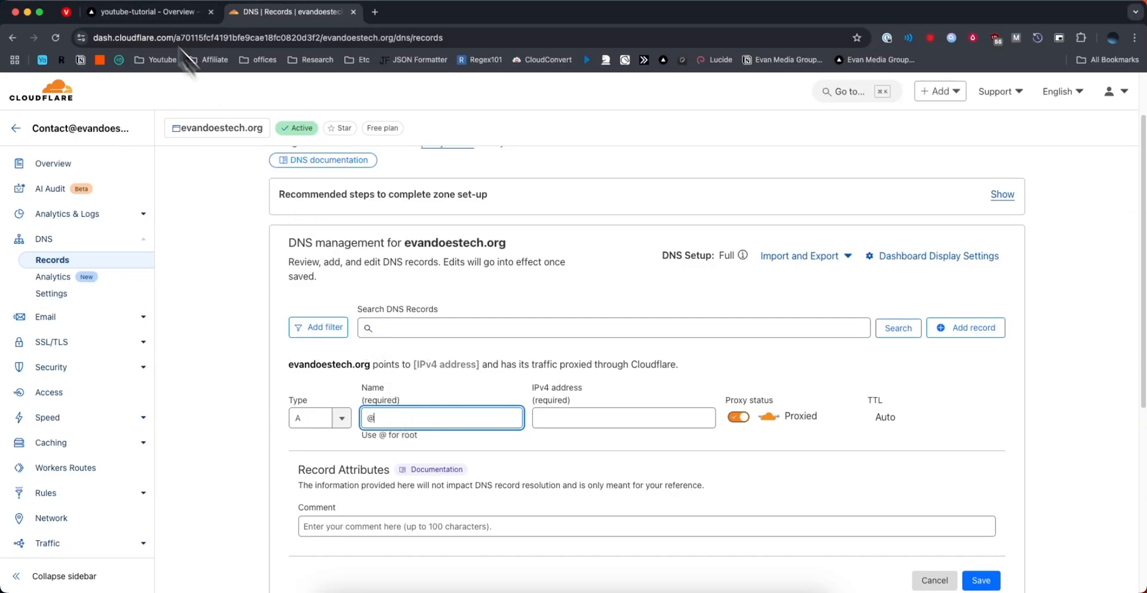
click(142, 12)
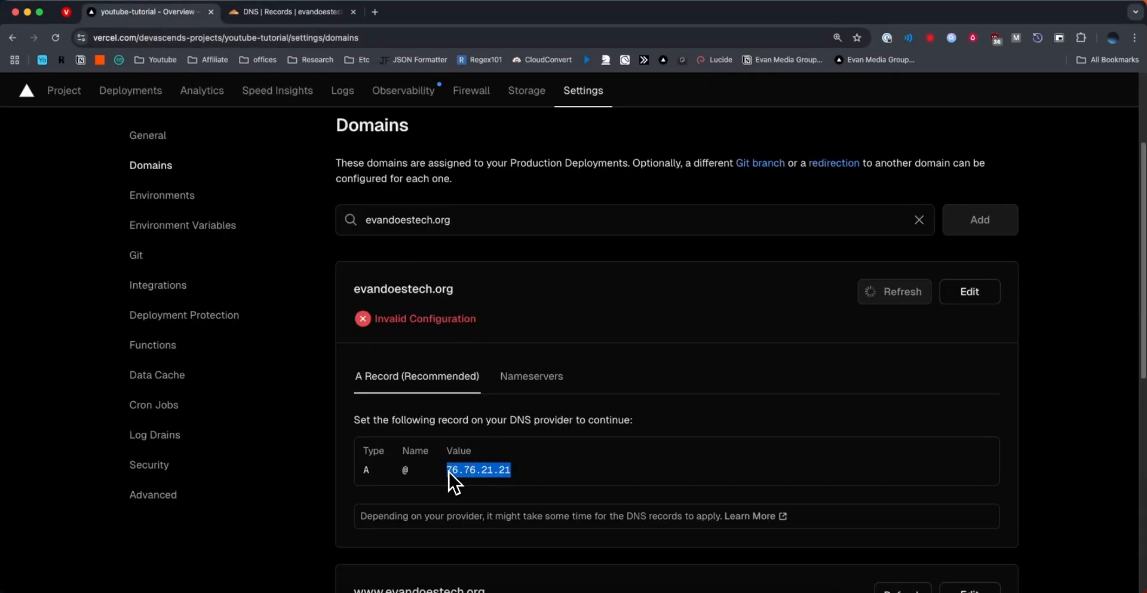
click(288, 12)
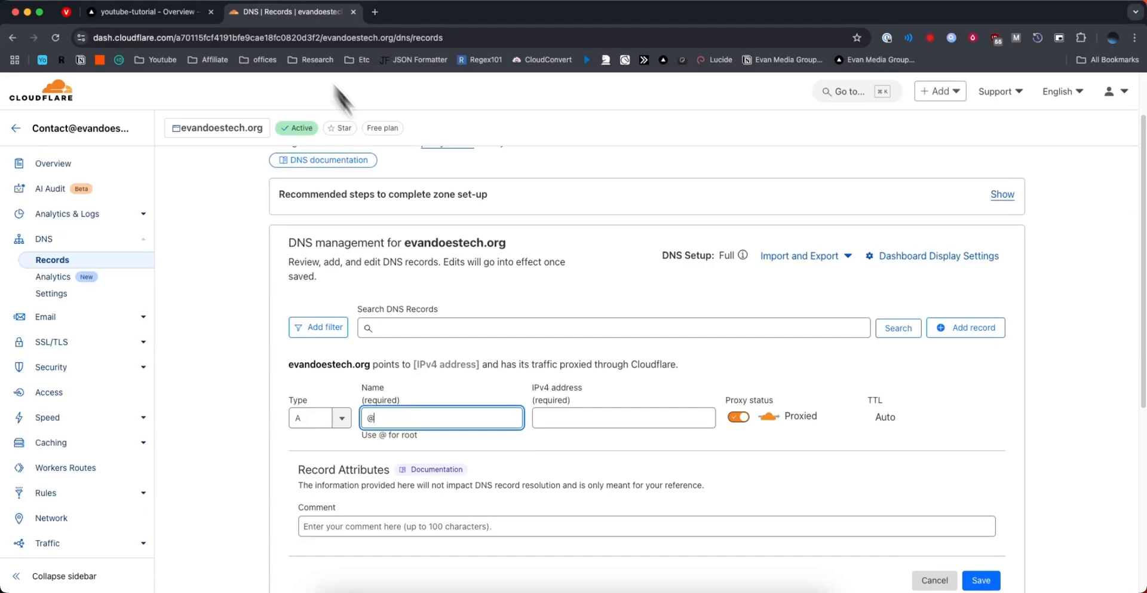
text(76.76.21.21)
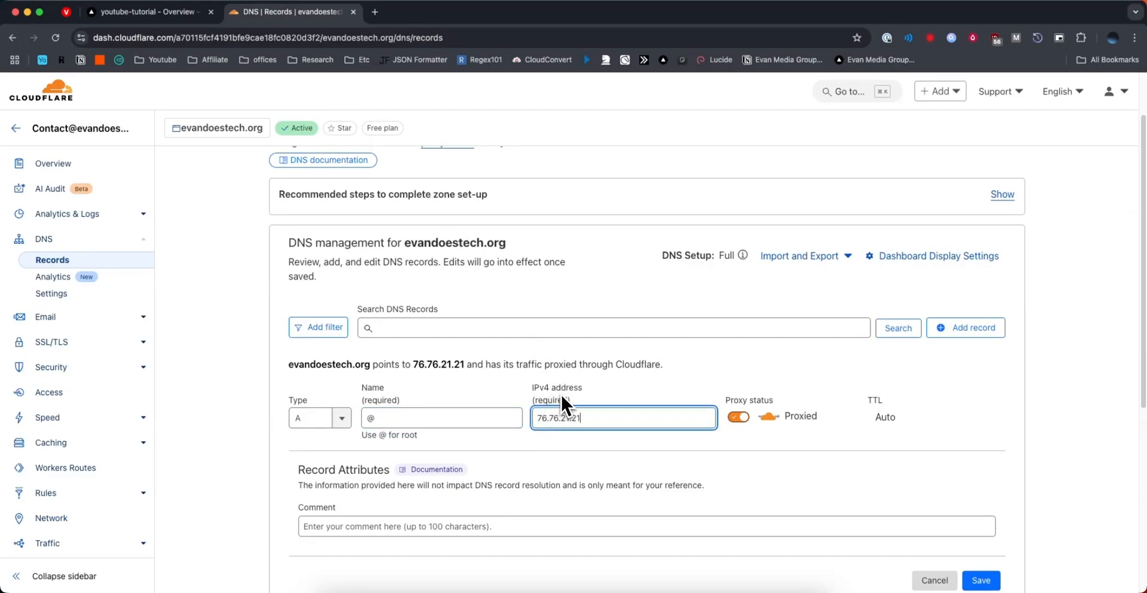
click(739, 415)
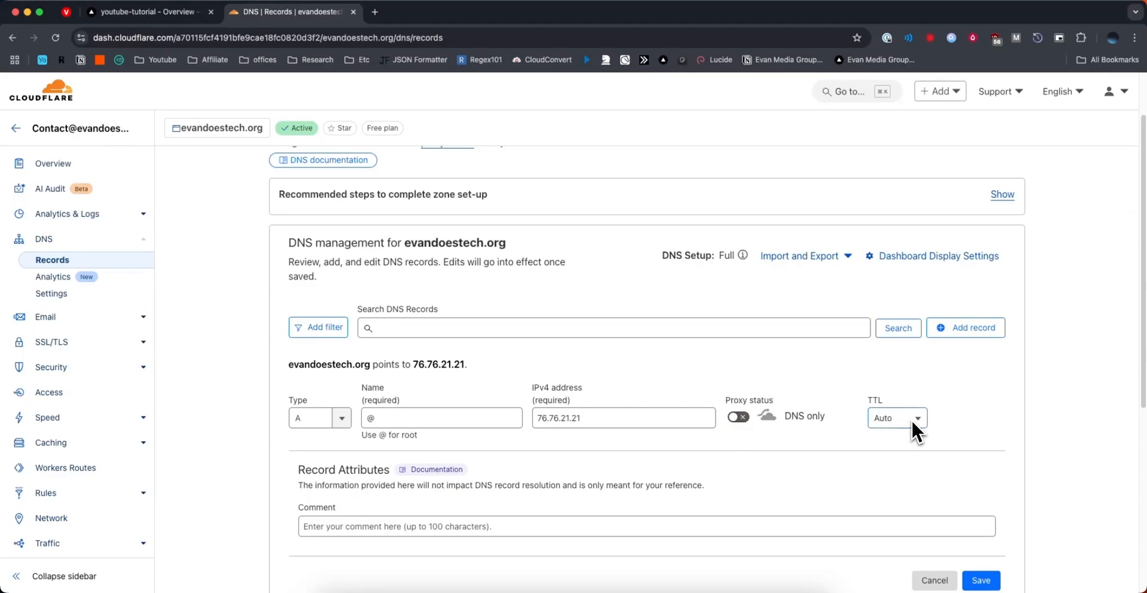
scroll(down, 3)
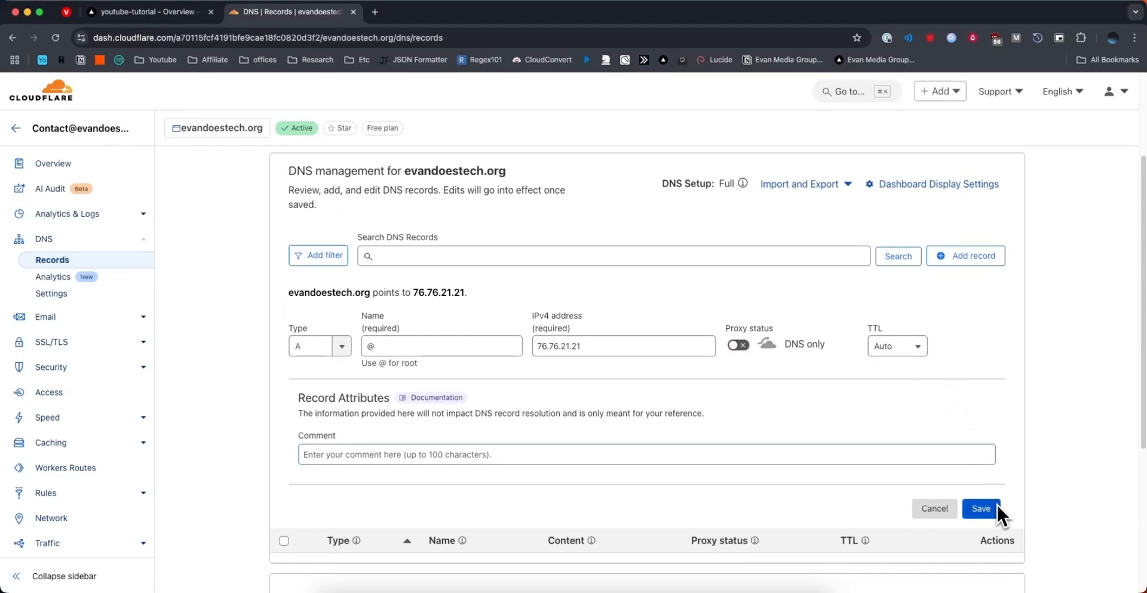
click(138, 12)
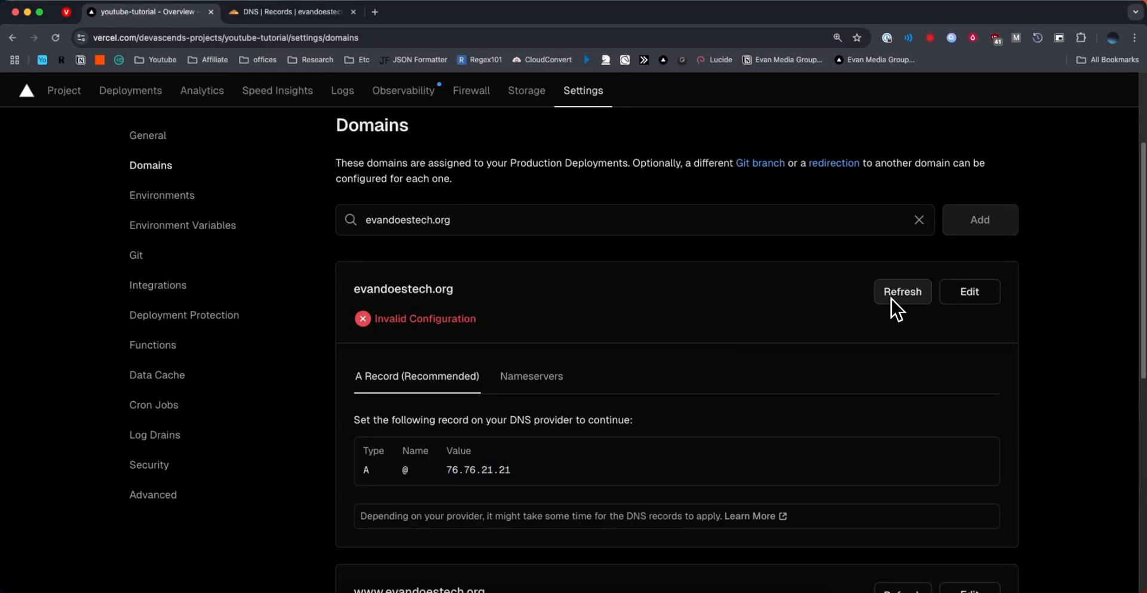
mouse_move(903, 310)
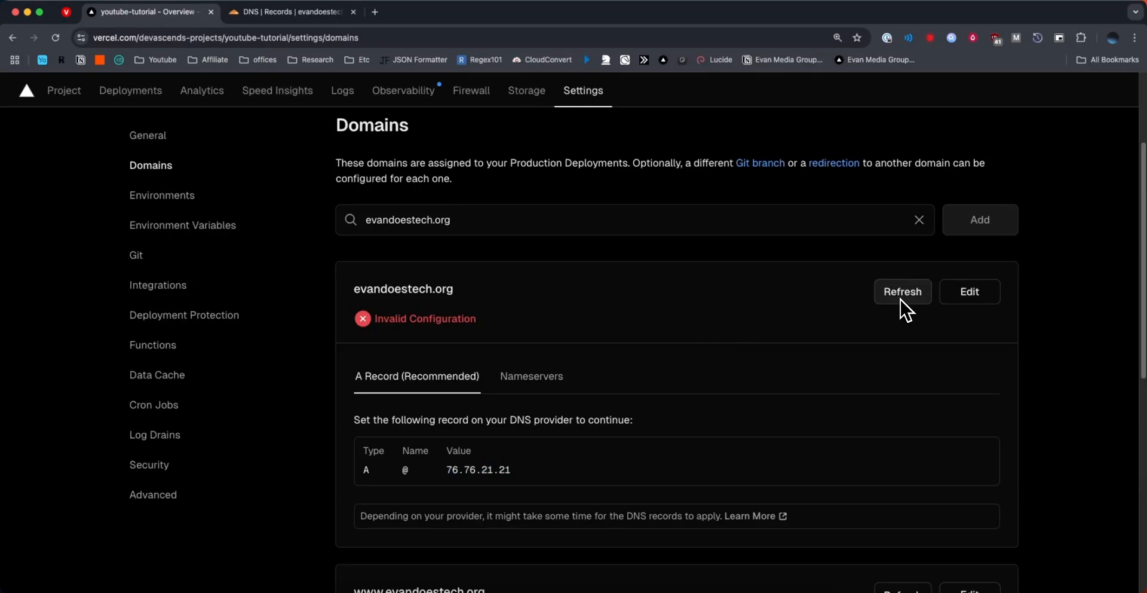
- Refresh evandoestech.org to Valid Configuration and view the www domain's CNAME instructions
click(902, 292)
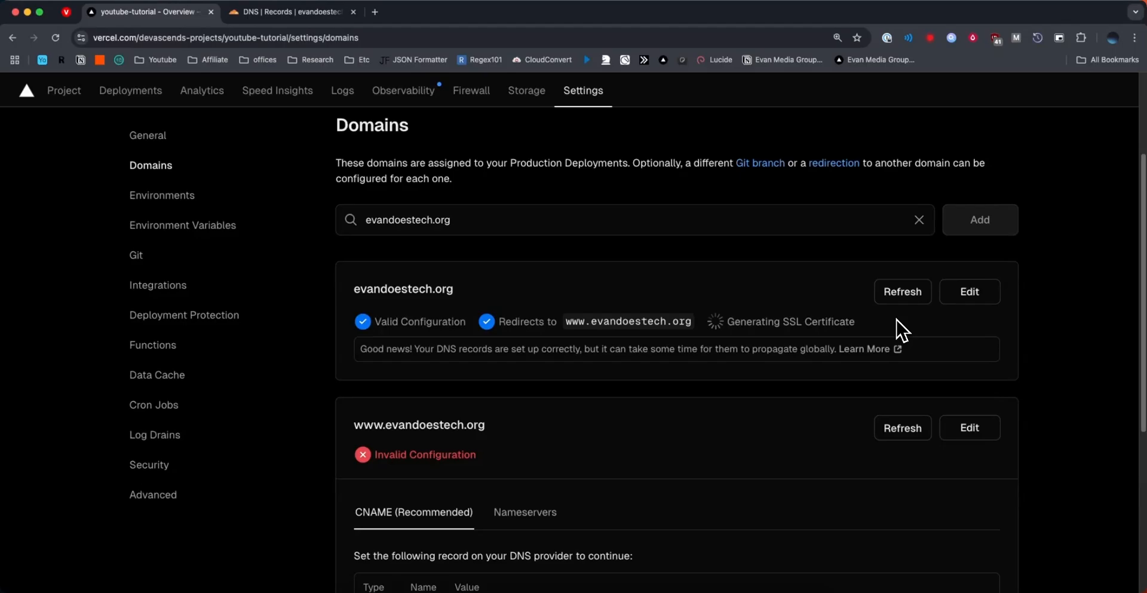
mouse_move(417, 330)
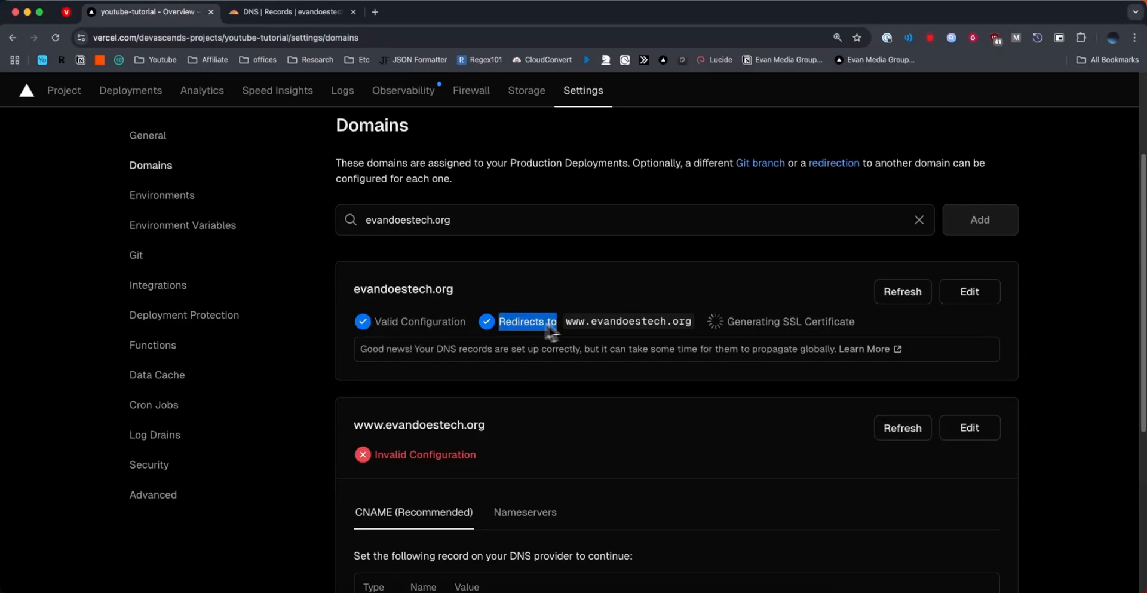
mouse_move(591, 331)
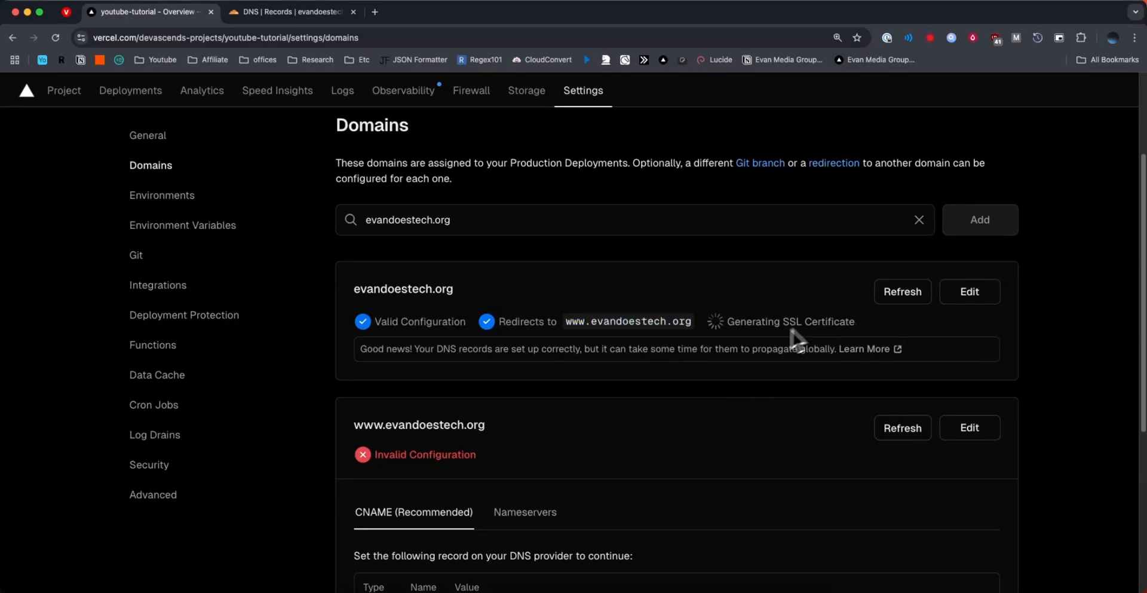
mouse_move(790, 329)
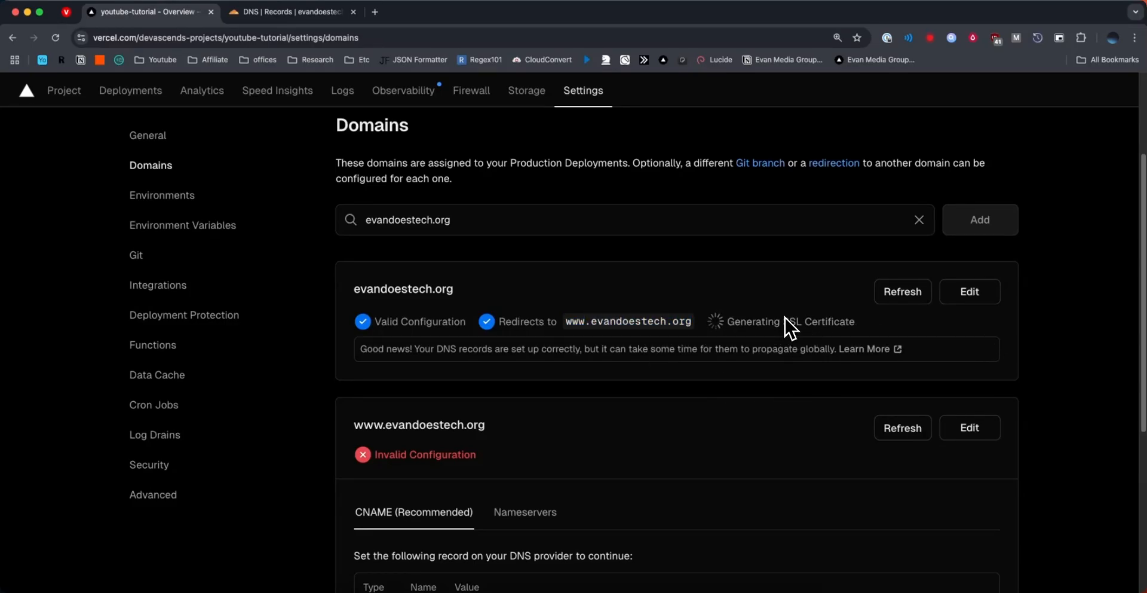
mouse_move(826, 273)
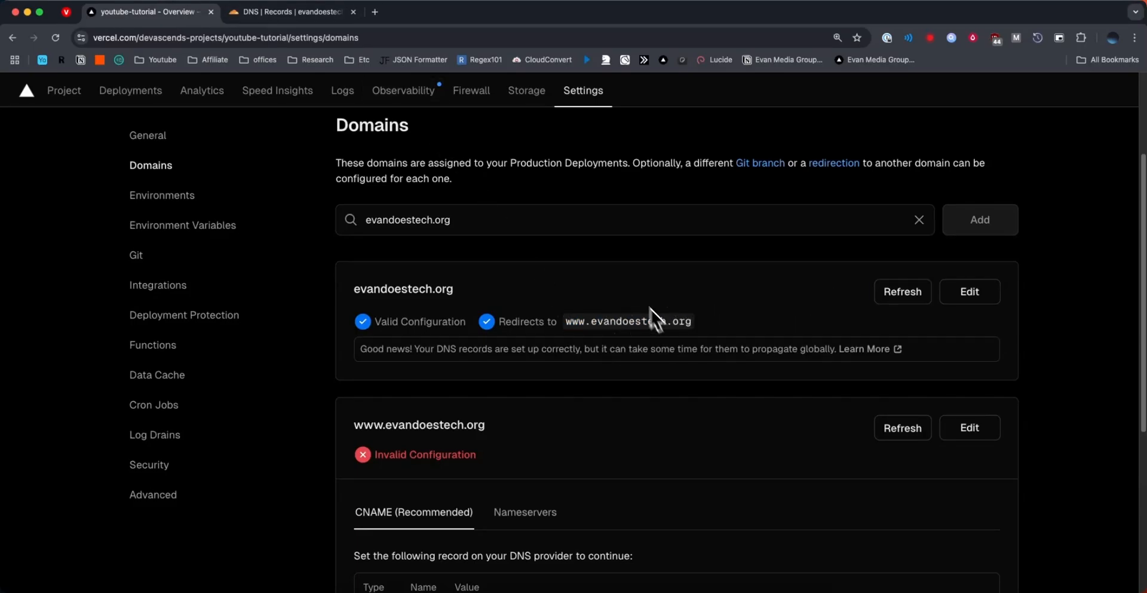
mouse_move(613, 314)
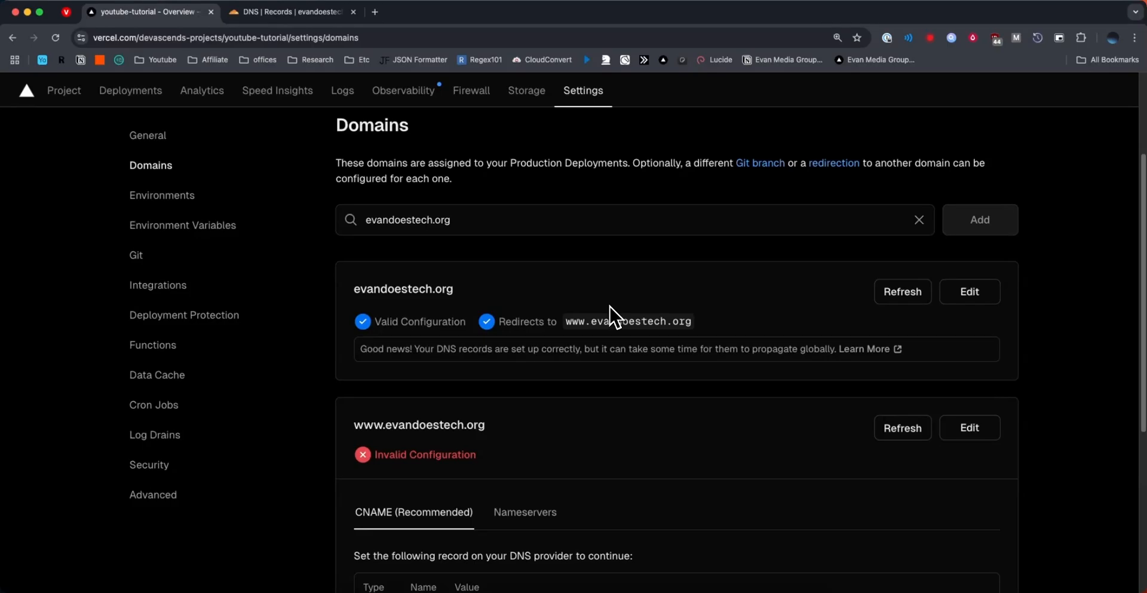
scroll(down, 3)
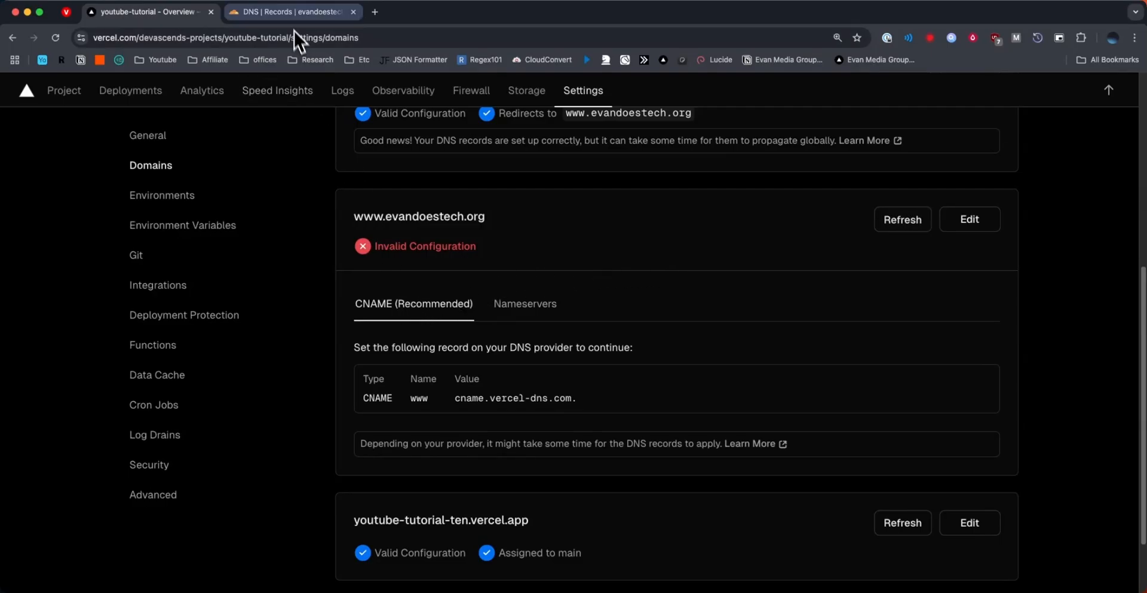
- Create a CNAME record for www targeting cname.vercel-dns.com with proxying off, and save it
click(289, 12)
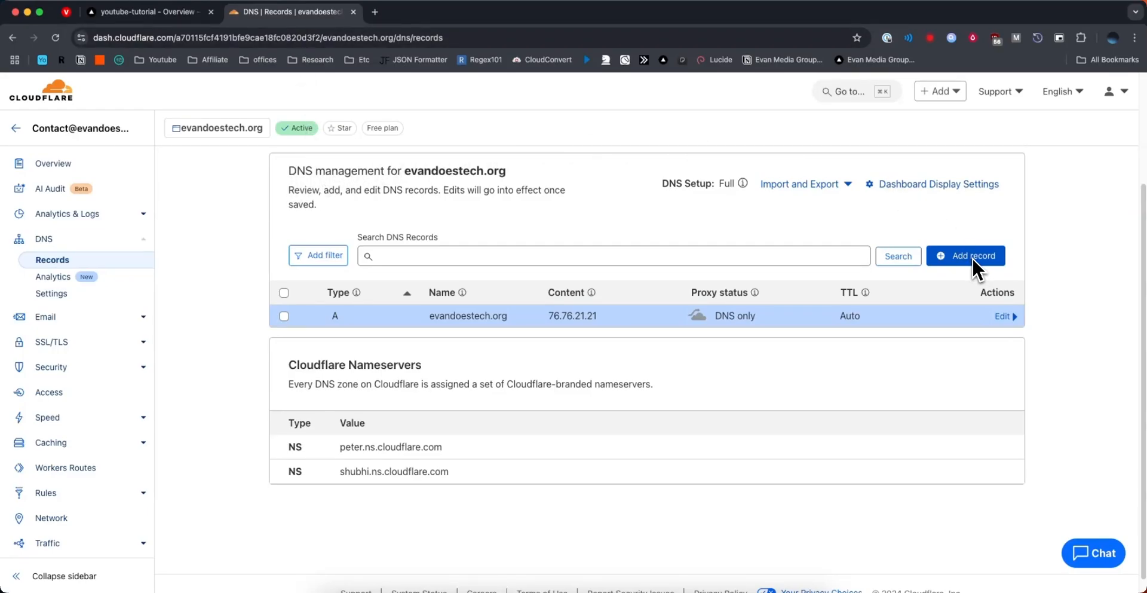
click(965, 256)
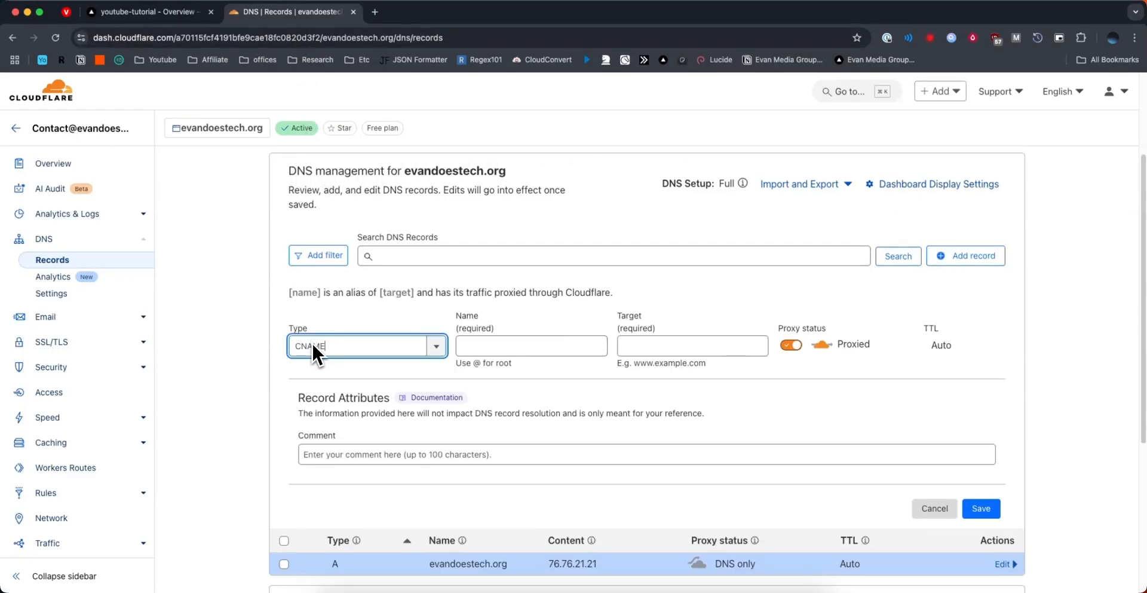
click(138, 12)
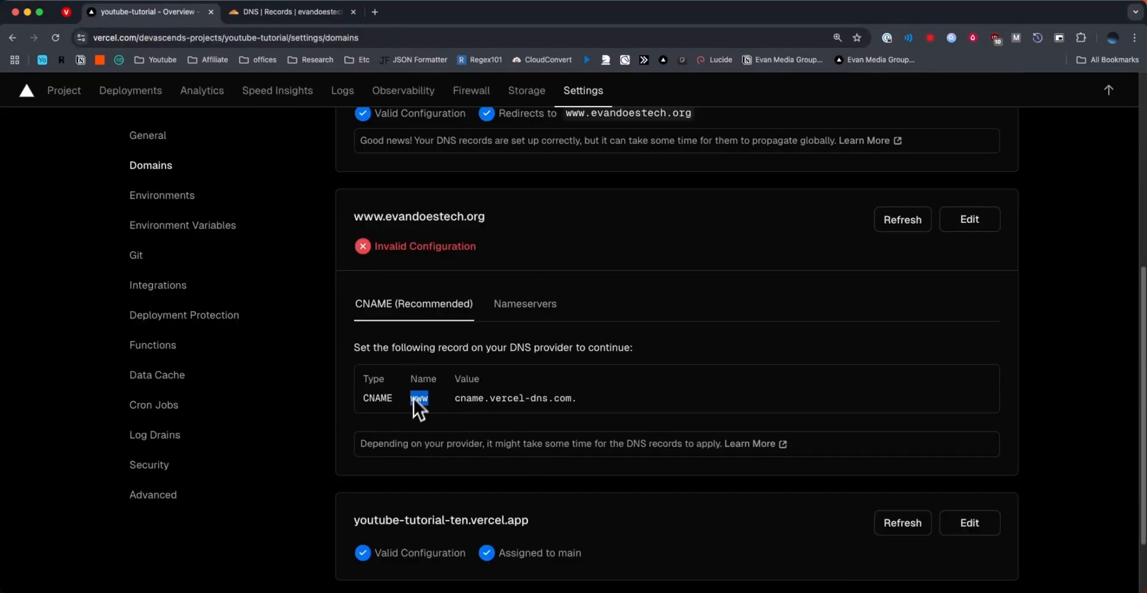
click(289, 12)
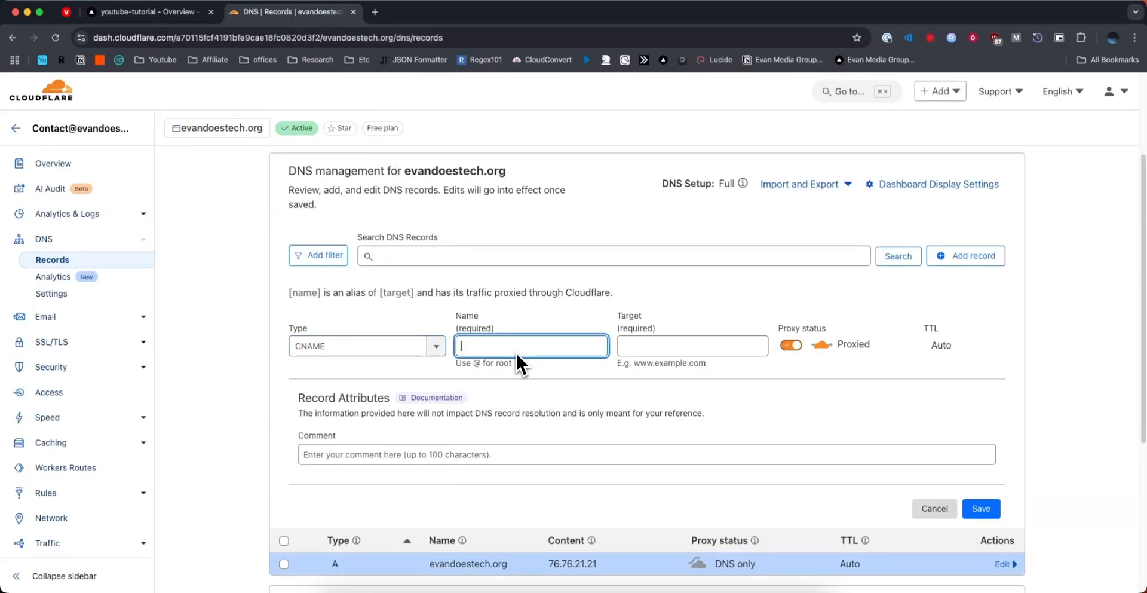
text(www)
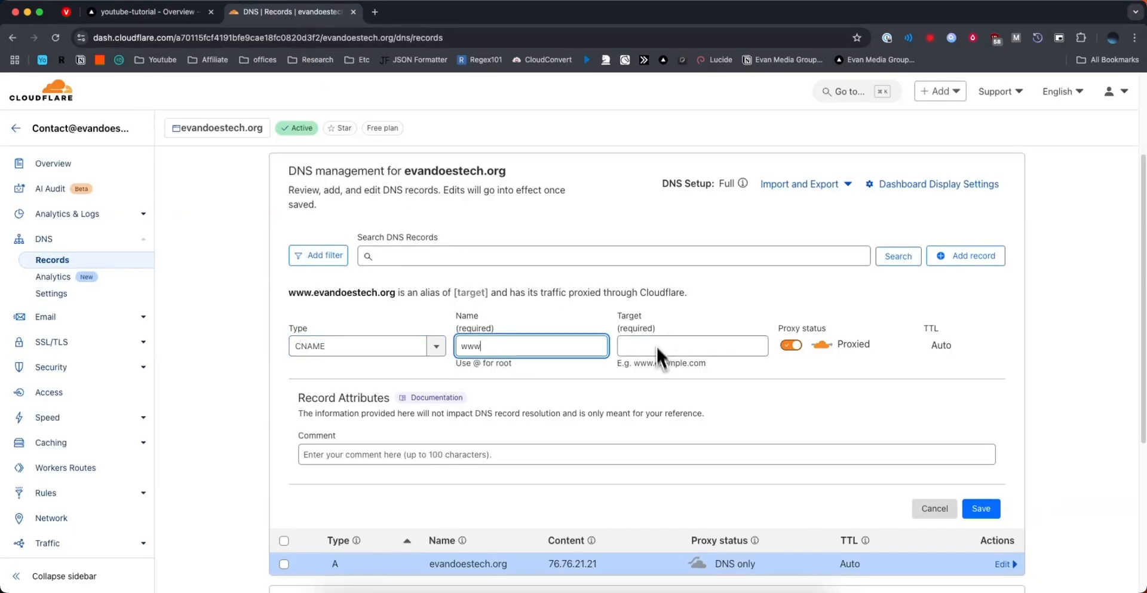
click(146, 11)
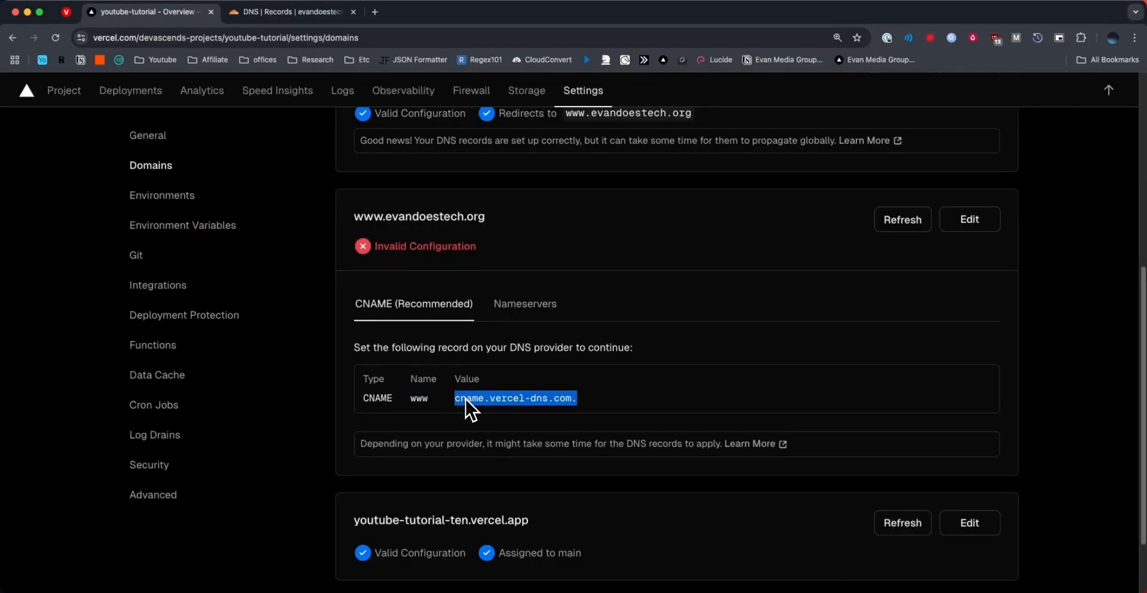
click(289, 12)
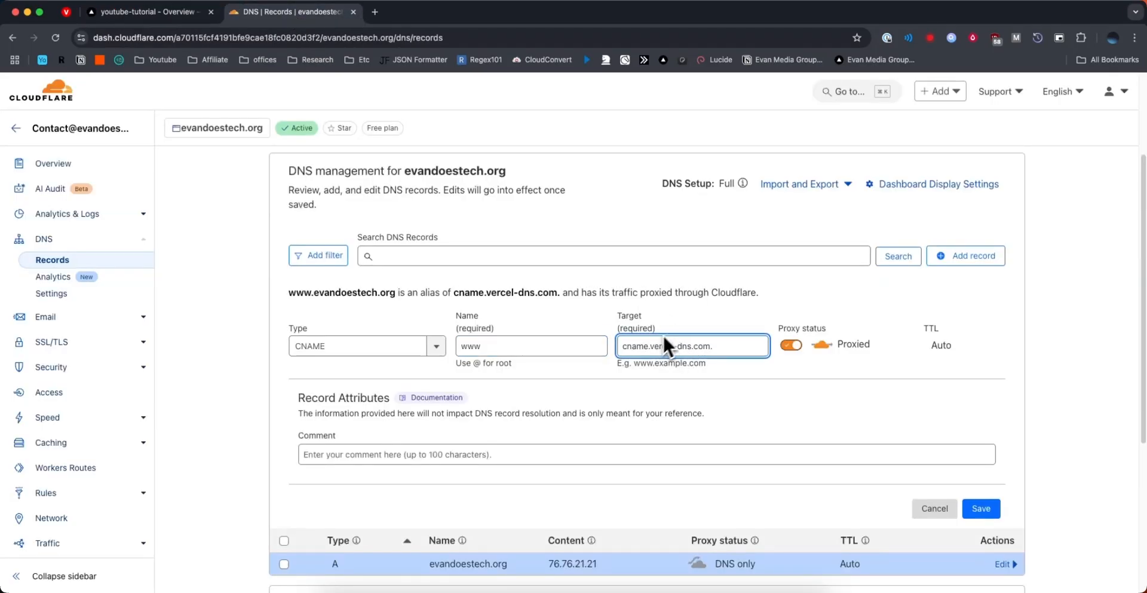
click(791, 344)
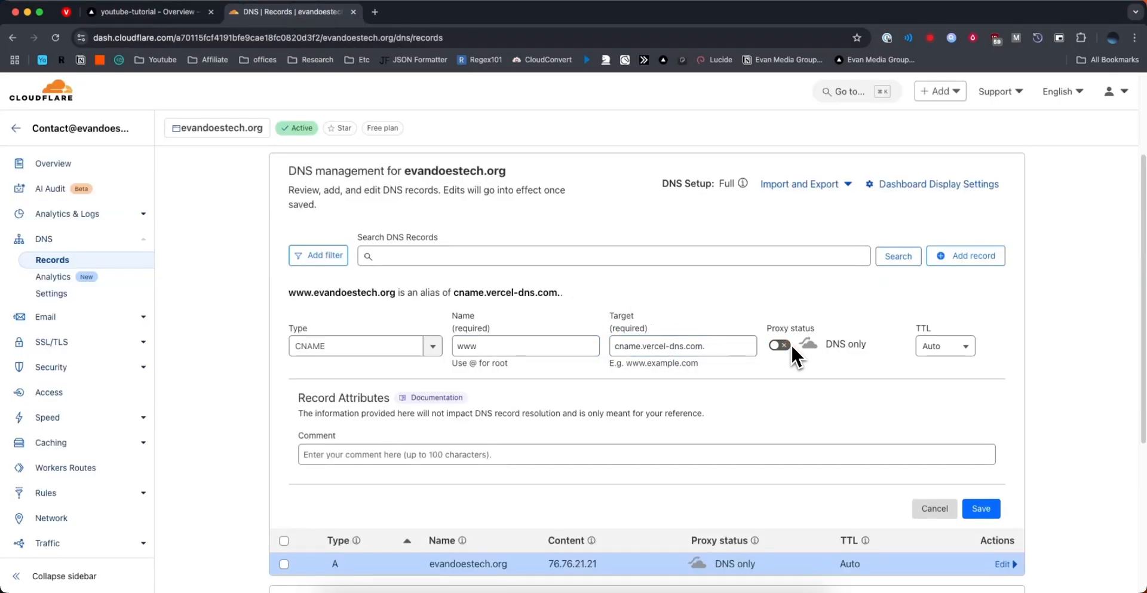
mouse_move(975, 385)
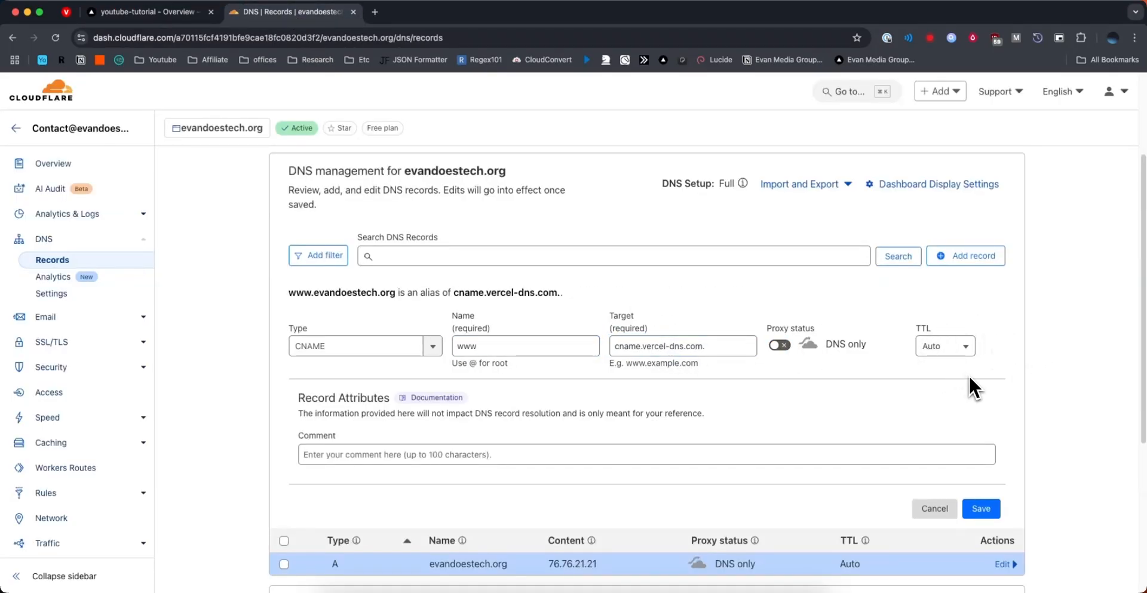
mouse_move(983, 509)
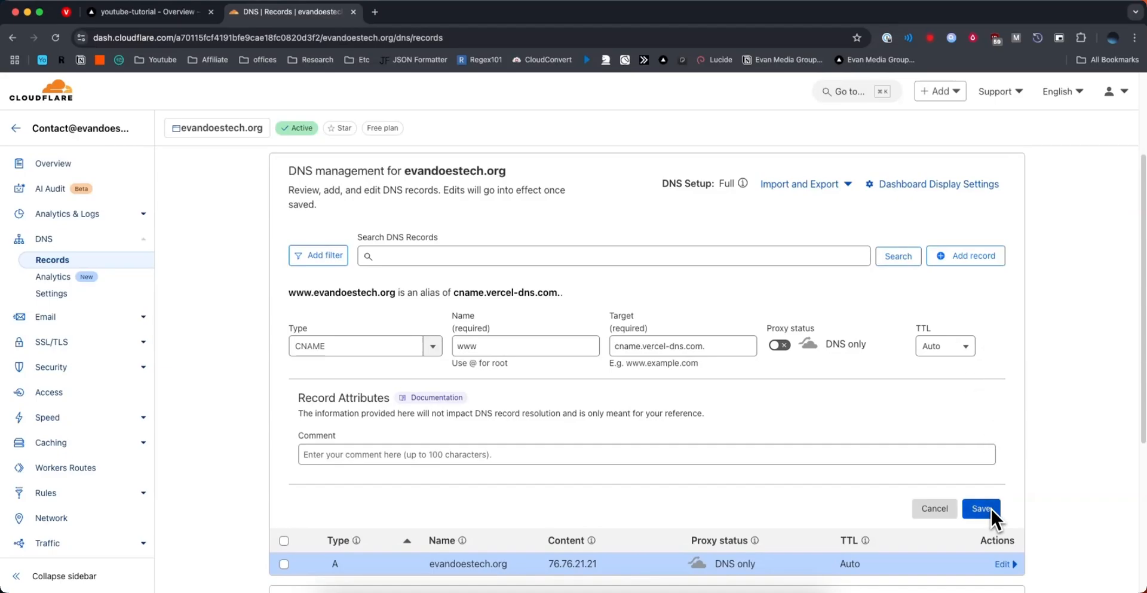
click(981, 507)
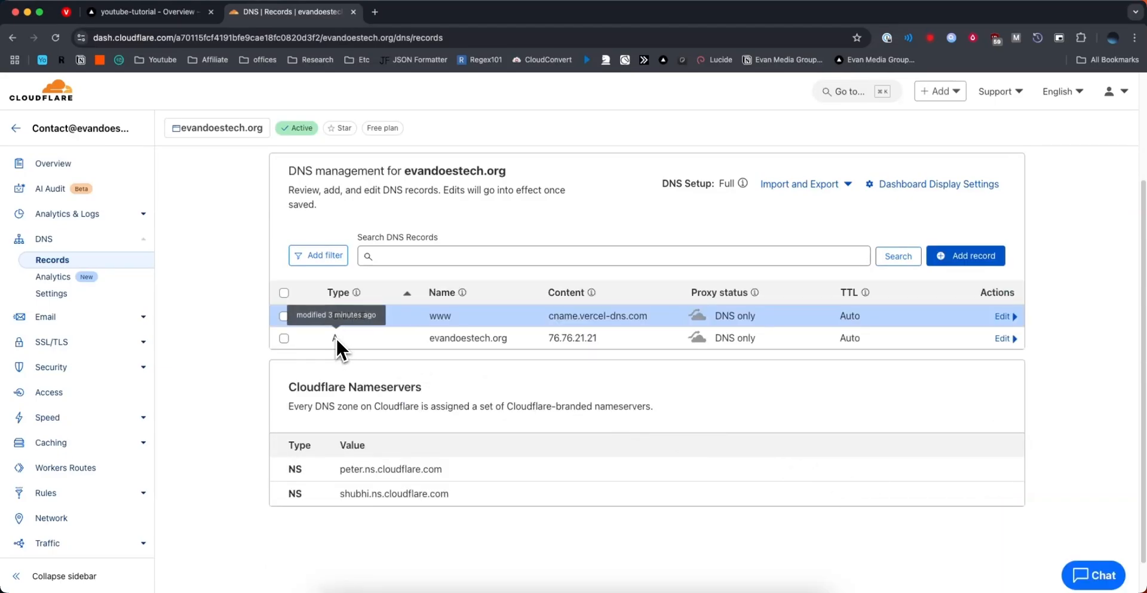
click(142, 12)
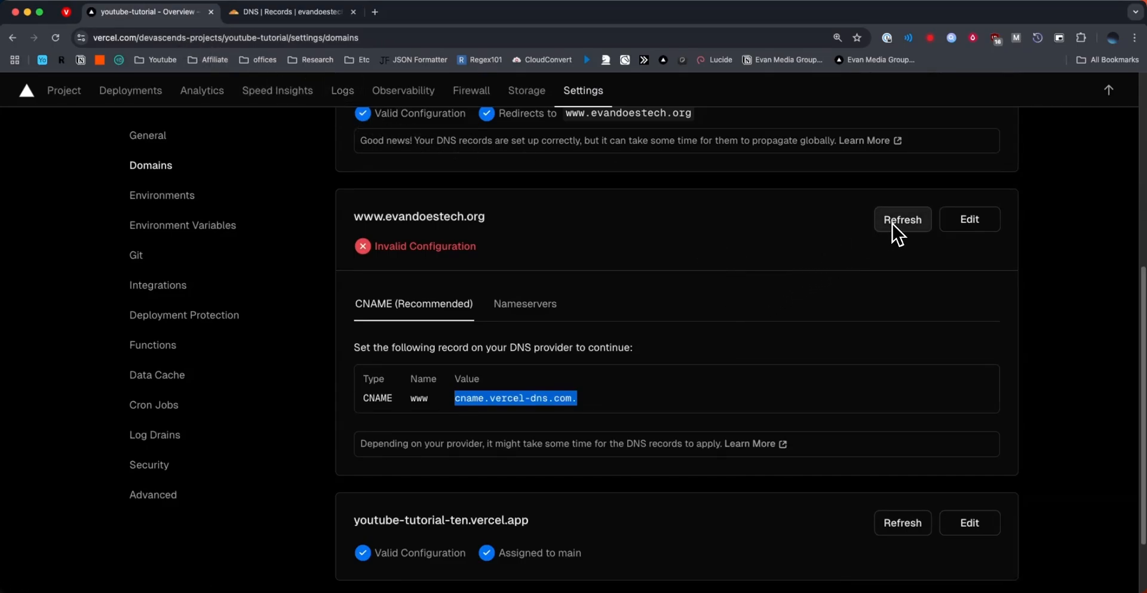
click(902, 218)
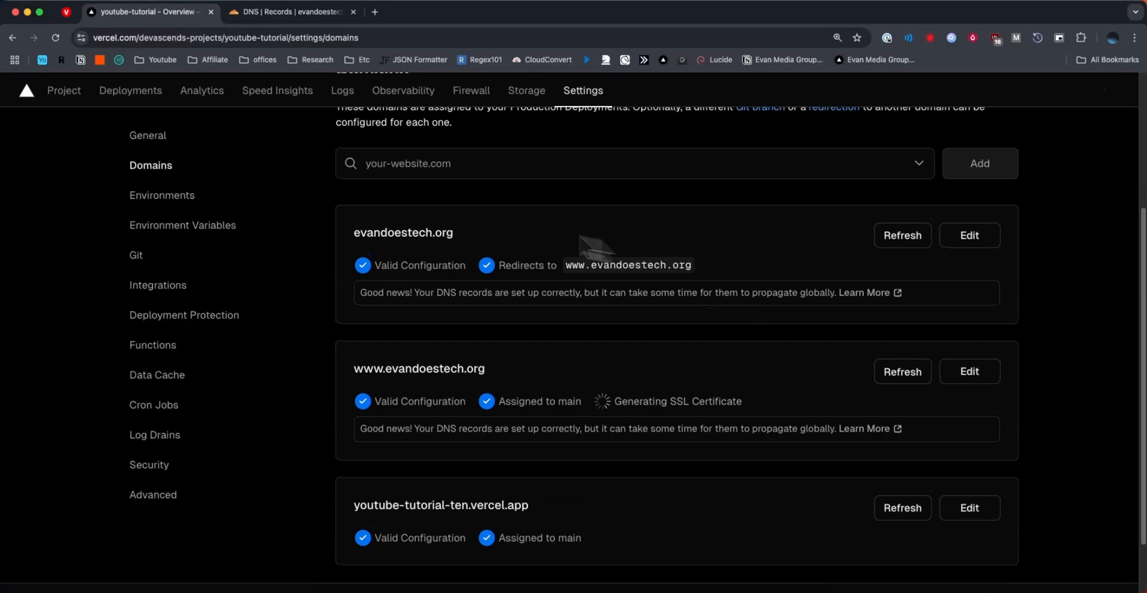
double_click(403, 232)
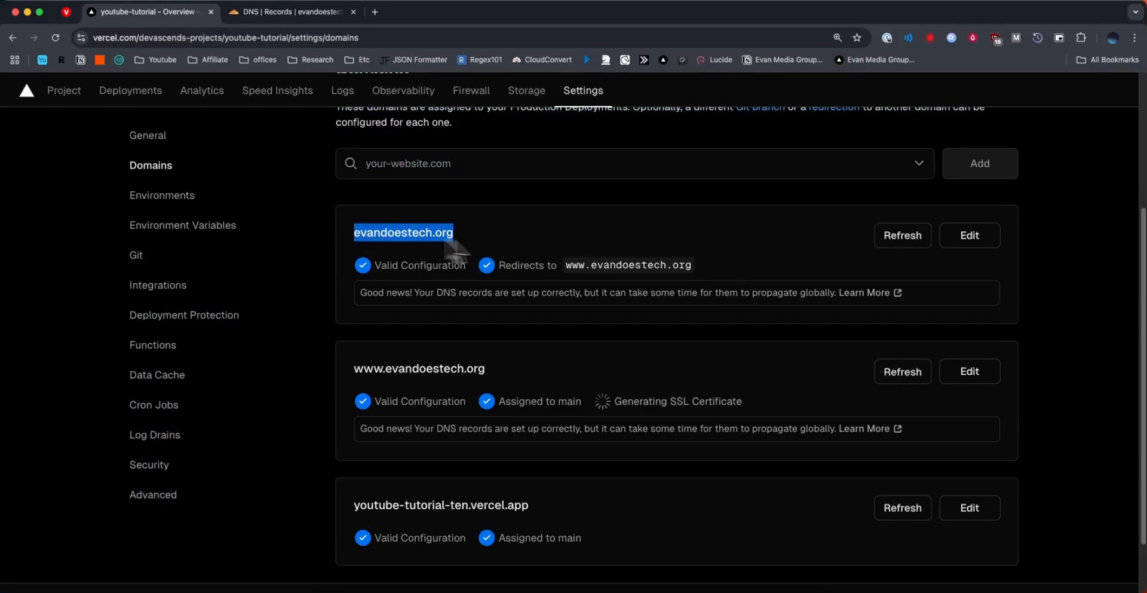
double_click(418, 368)
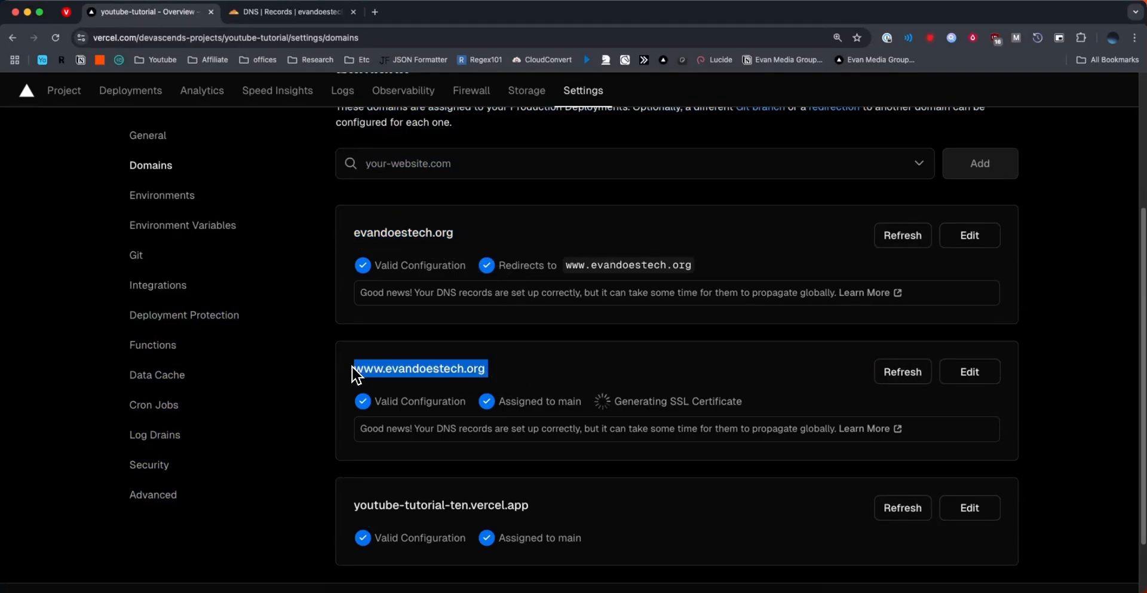
mouse_move(676, 410)
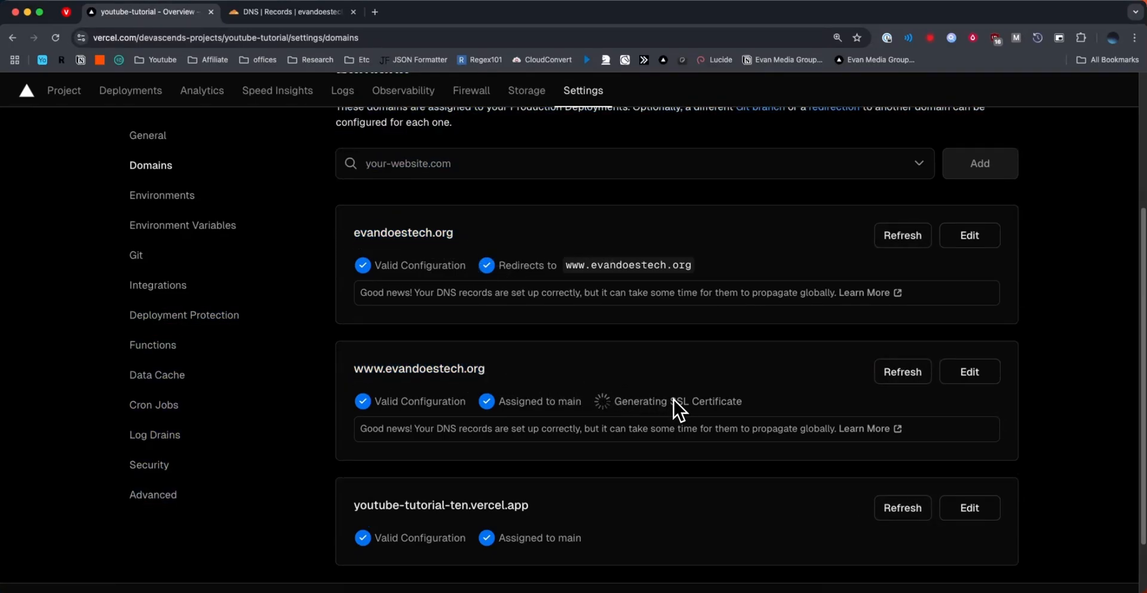
mouse_move(673, 411)
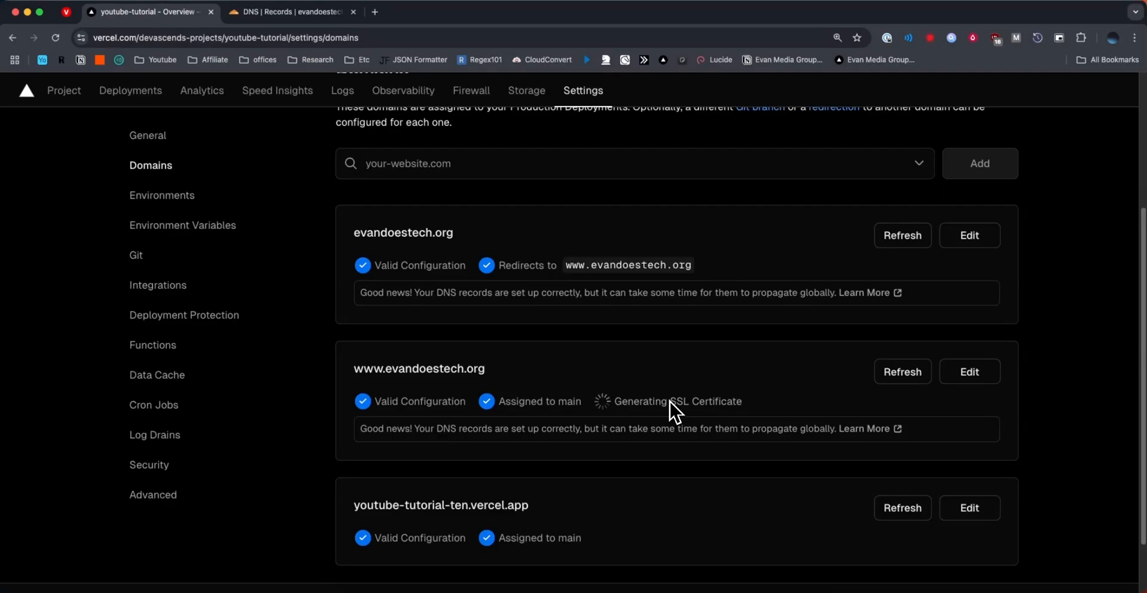
click(902, 372)
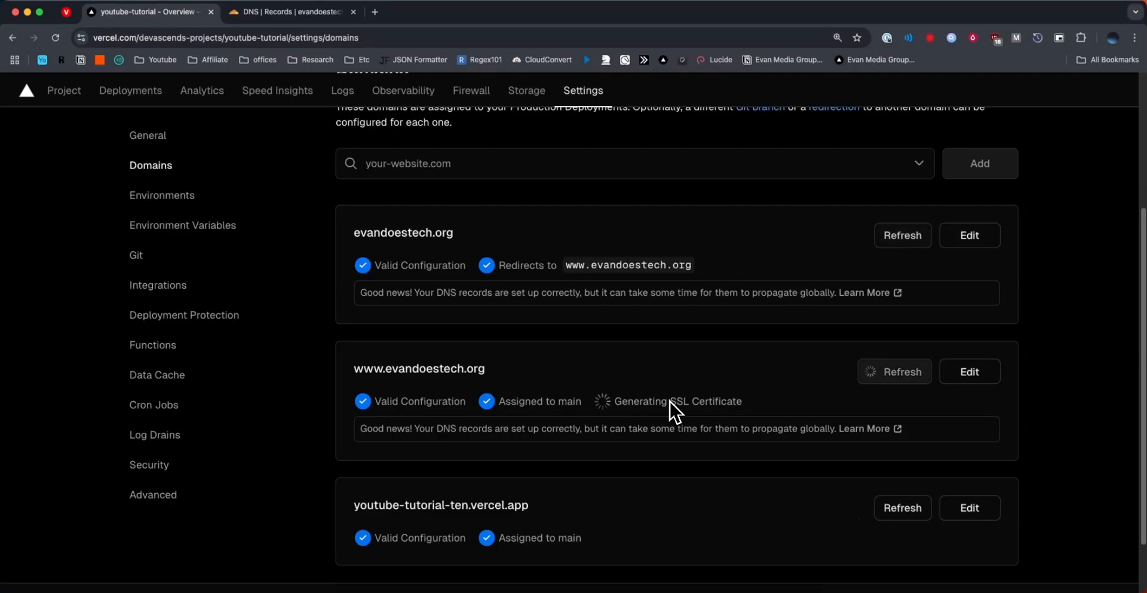